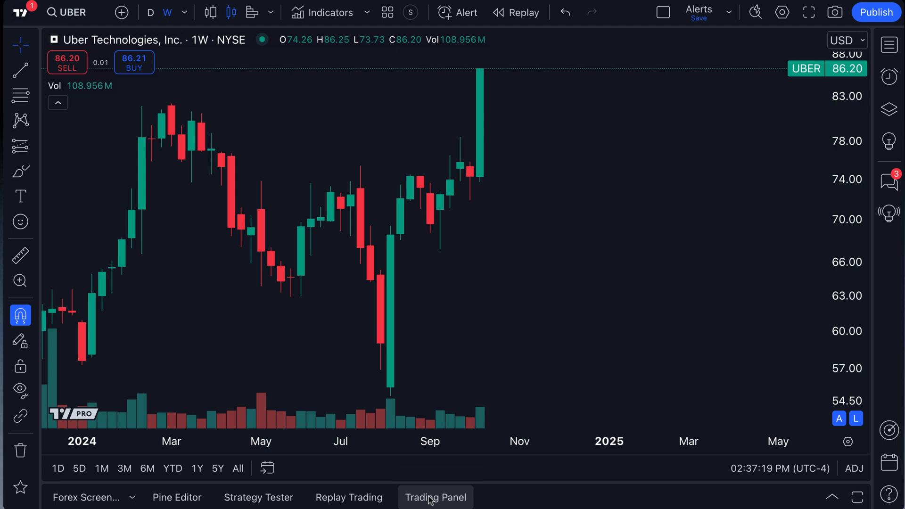
Step: Show the trusted broker list and pick the Paper Trading broker card
left_click(435, 497)
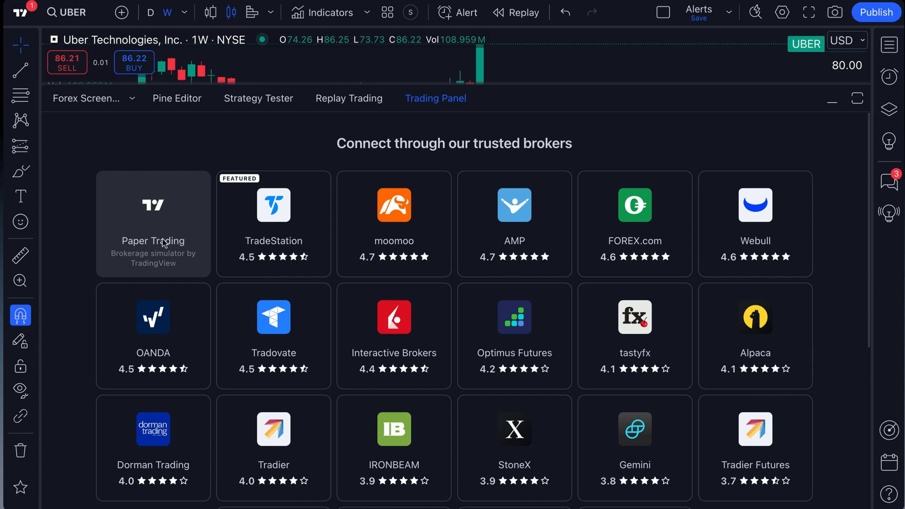
mouse_move(145, 224)
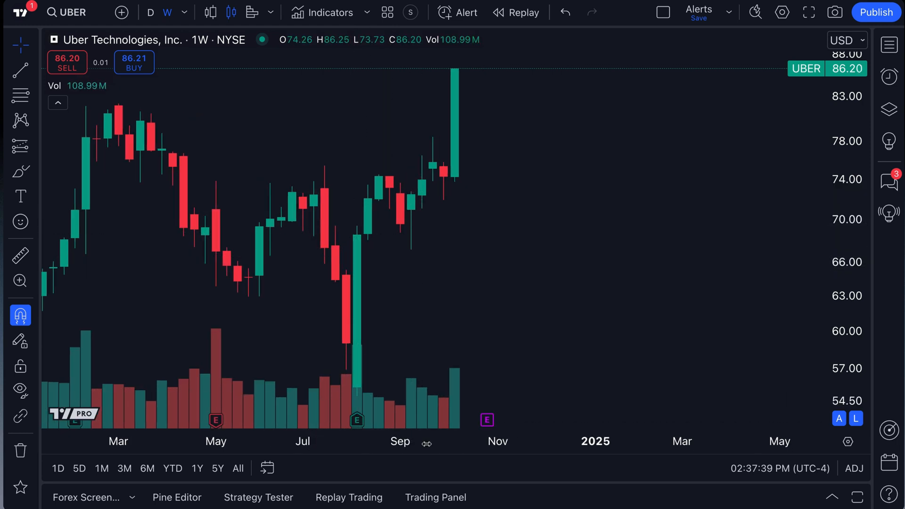
left_click(436, 497)
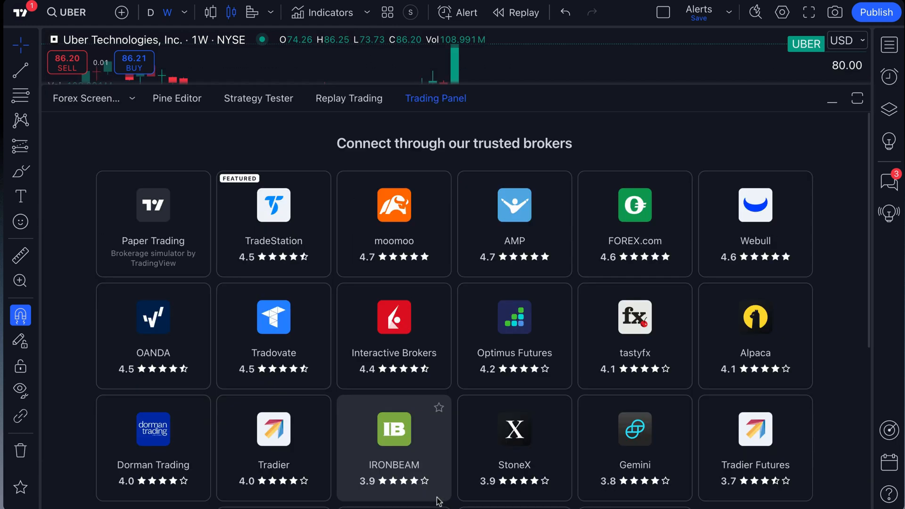
mouse_move(146, 225)
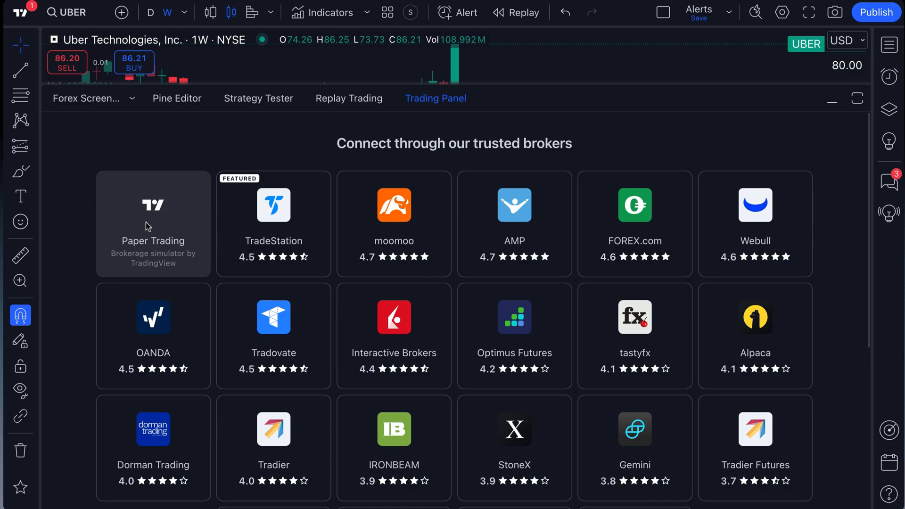
left_click(153, 223)
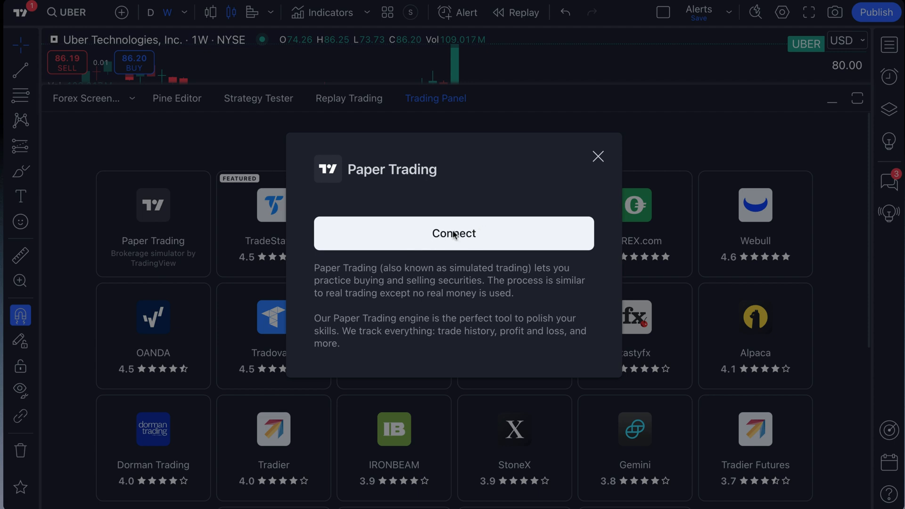
mouse_move(462, 239)
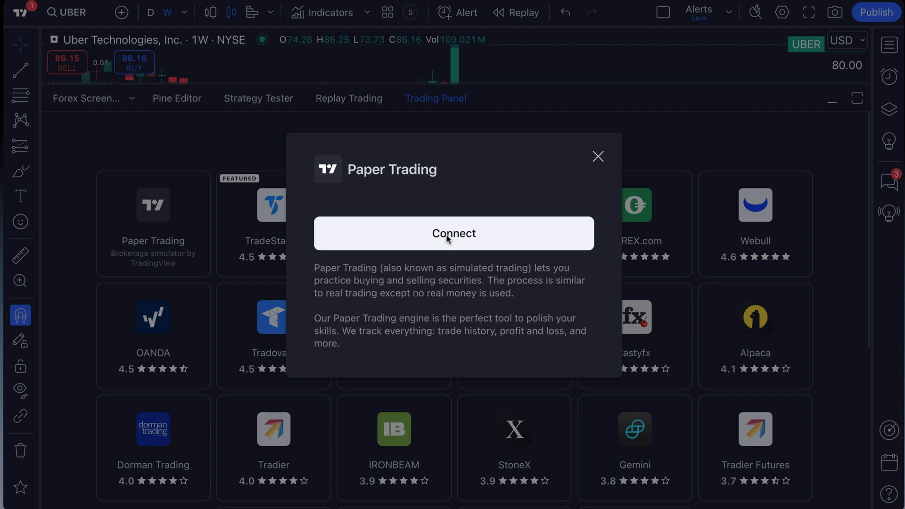
mouse_move(468, 244)
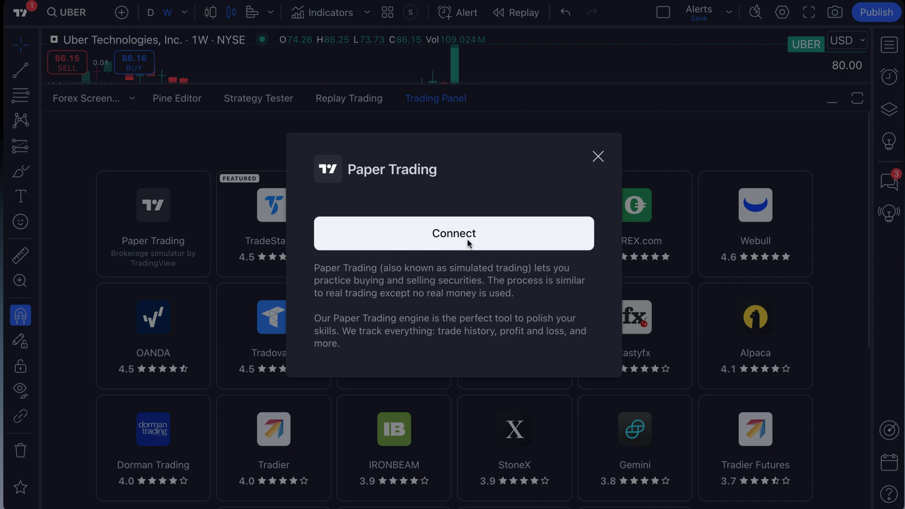
mouse_move(449, 242)
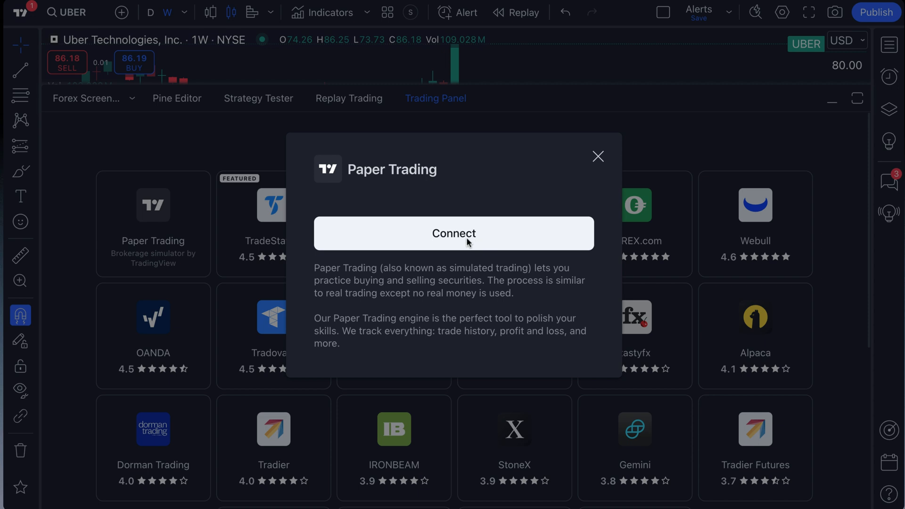
Step: Connect Paper Trading and move the panel divider so the UBER chart is taller
left_click(454, 233)
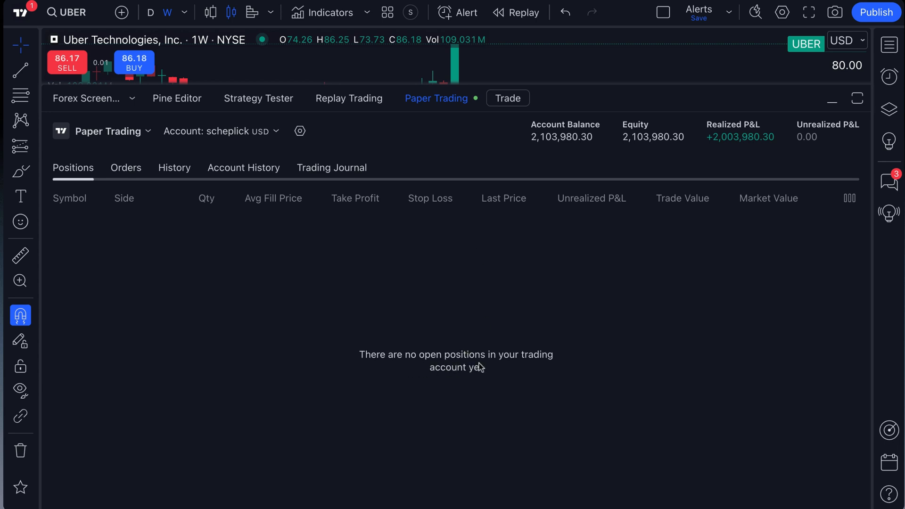
mouse_move(358, 218)
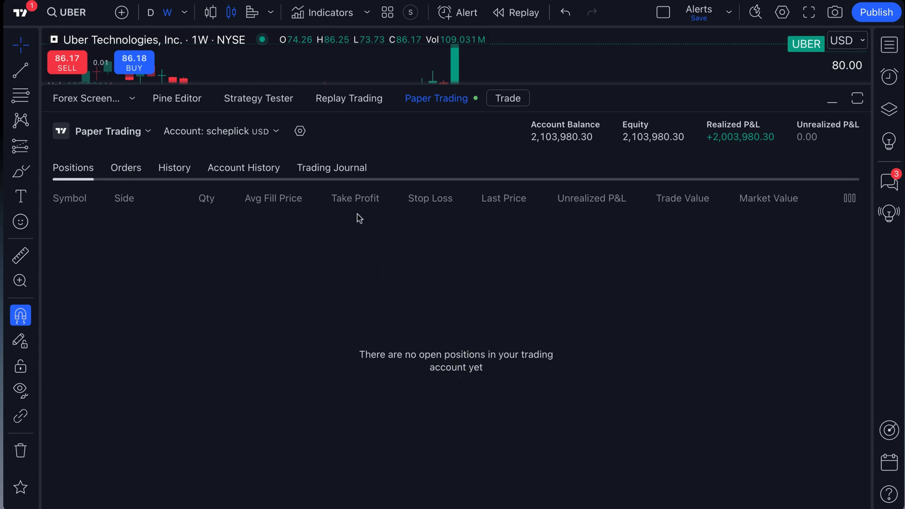
mouse_move(437, 99)
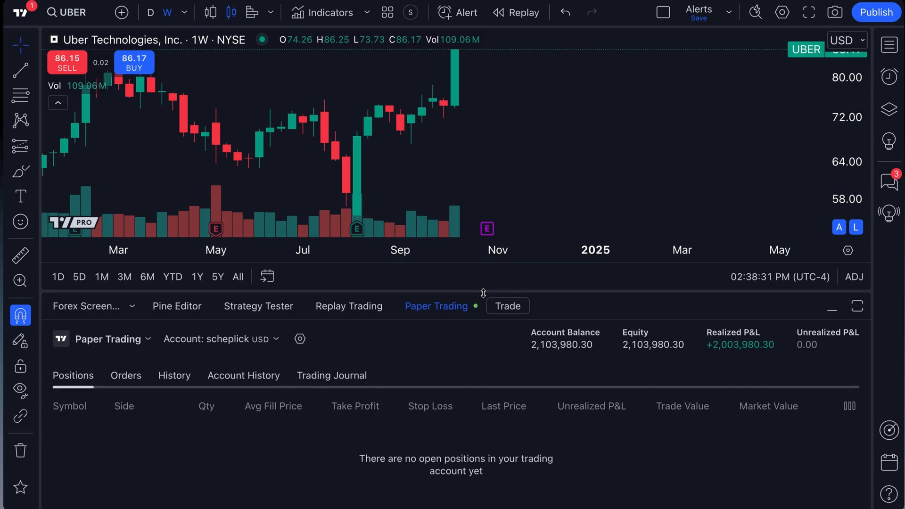
left_click_drag(484, 293, 486, 87)
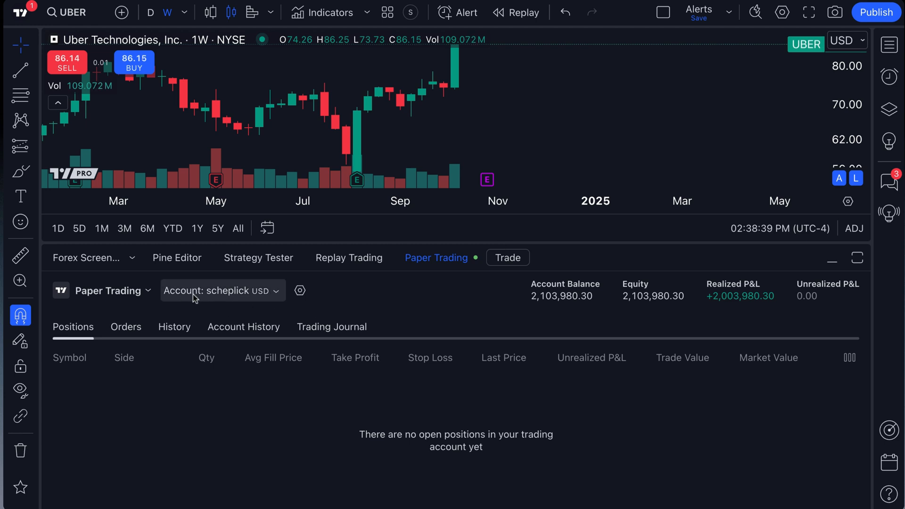
mouse_move(185, 298)
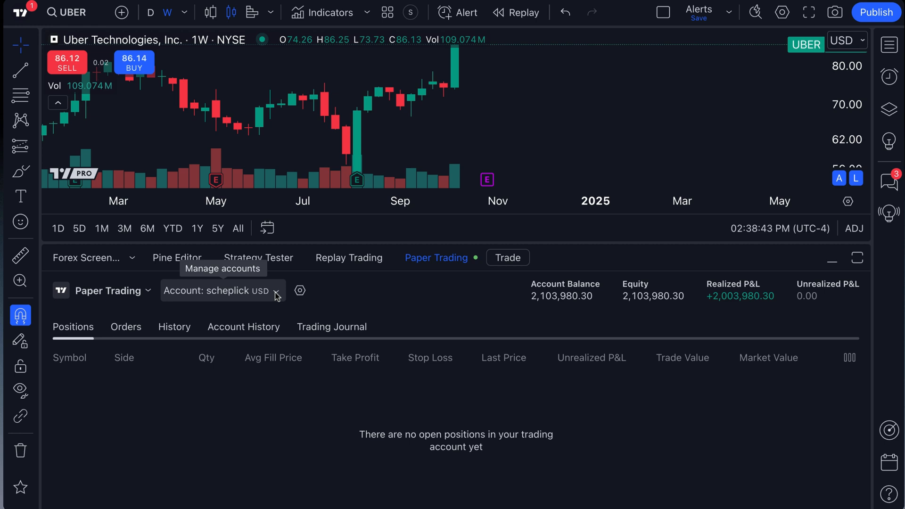
Step: Create a 100,000 USD paper account named 'Scalping account', replacing the draft name 'Trendline account'
left_click(222, 290)
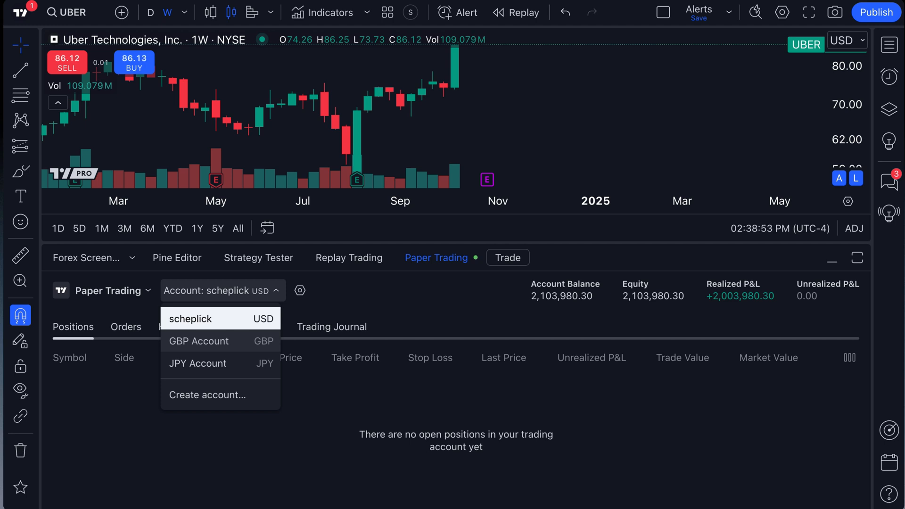
left_click(208, 395)
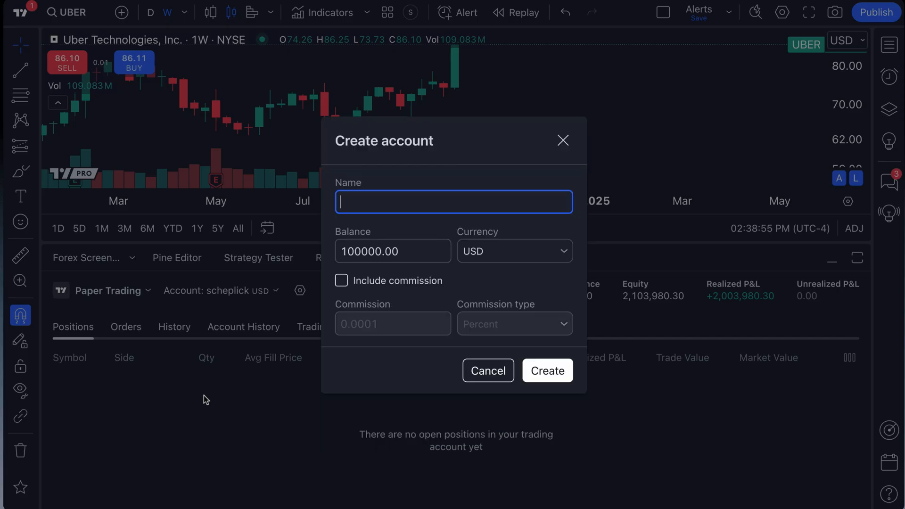
type("Trend")
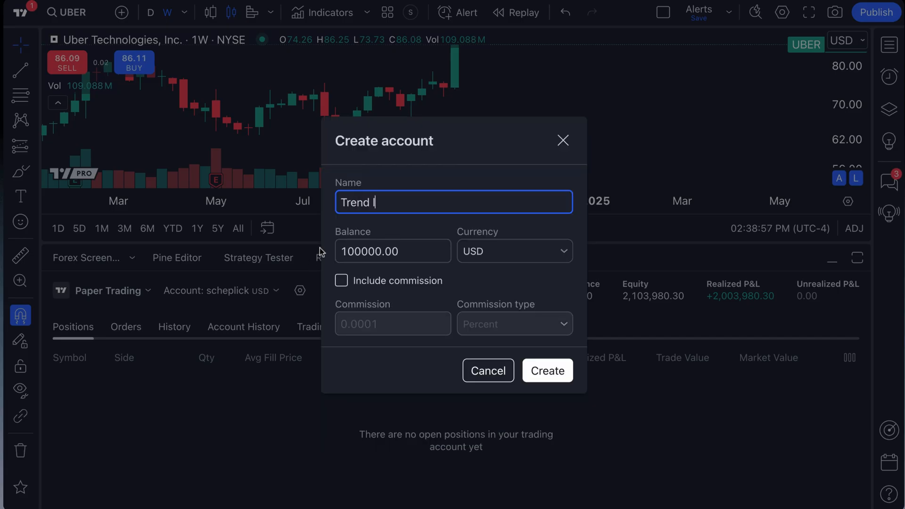
type("line account")
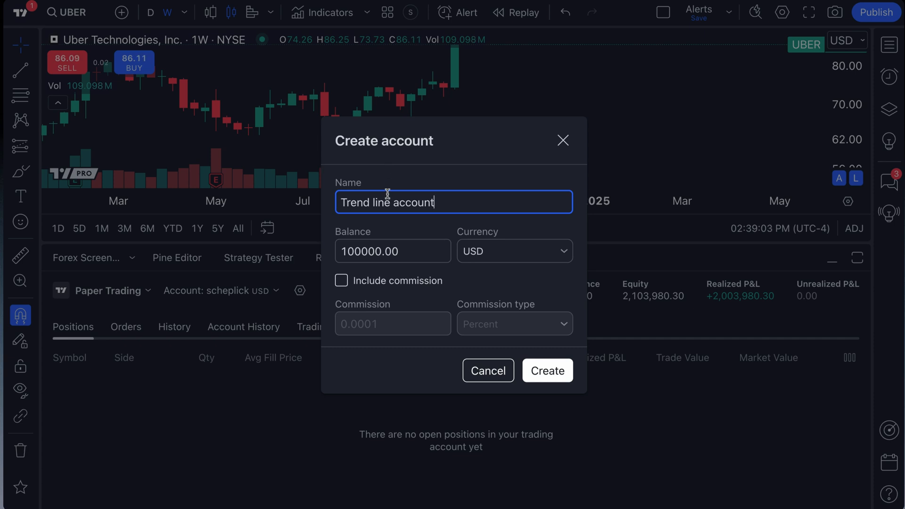
key("ctrl+a")
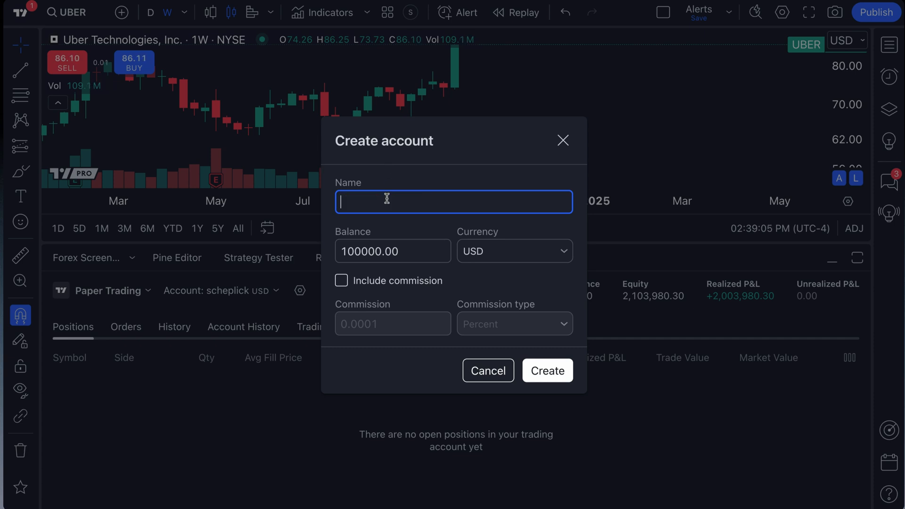
type("Scalping account")
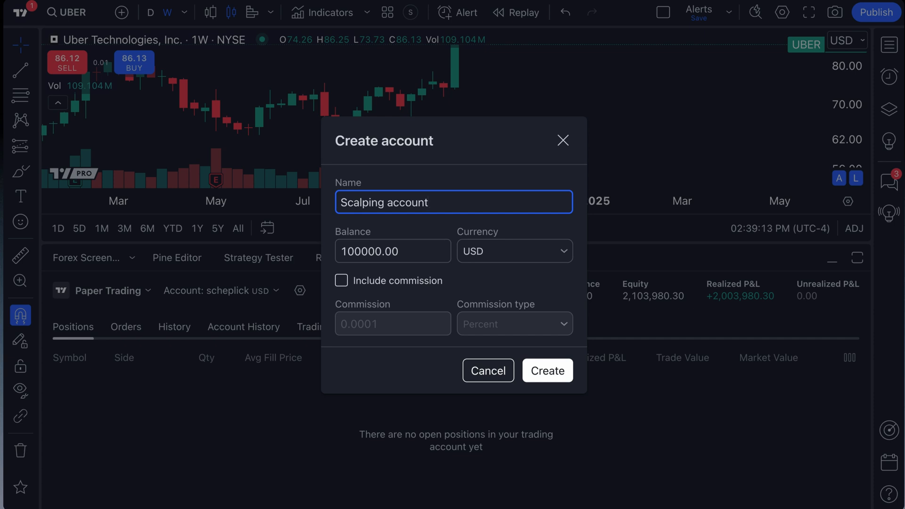
left_click(546, 370)
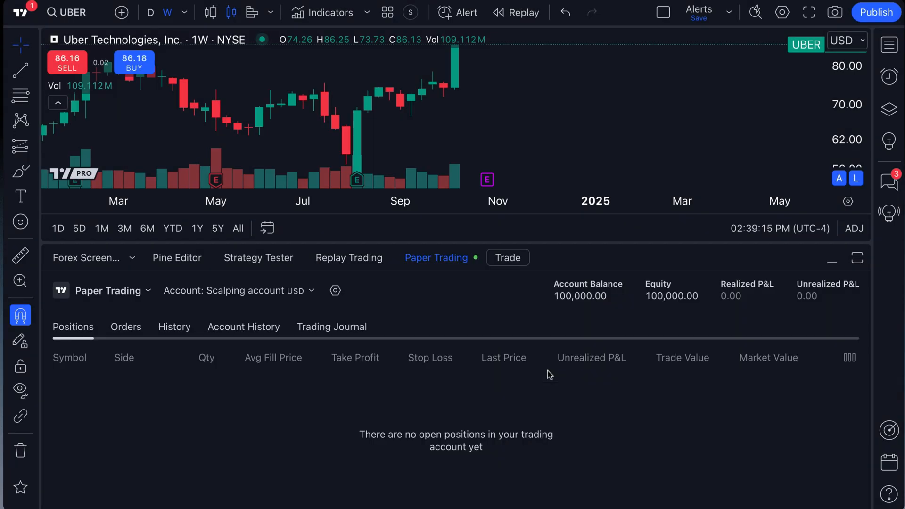
Step: Show the account list with scheplick, GBP Account, JPY Account and Scalping account
left_click(239, 291)
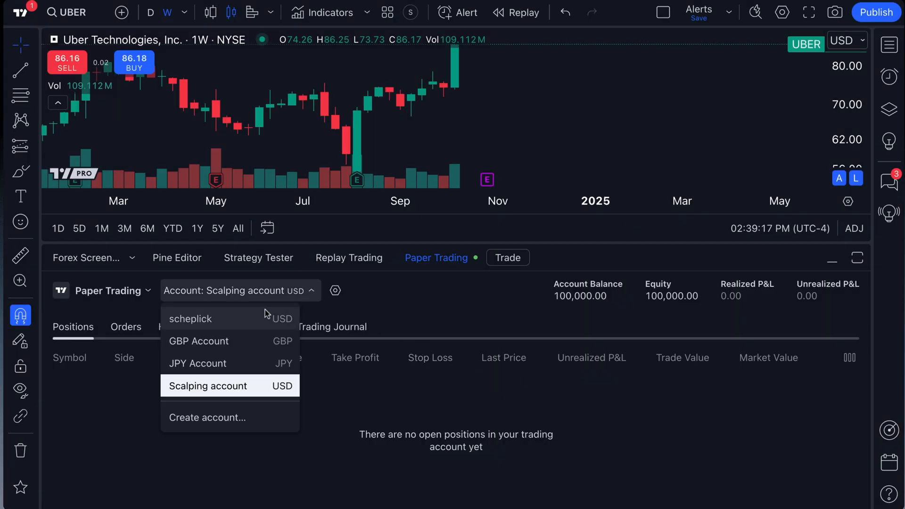
mouse_move(259, 370)
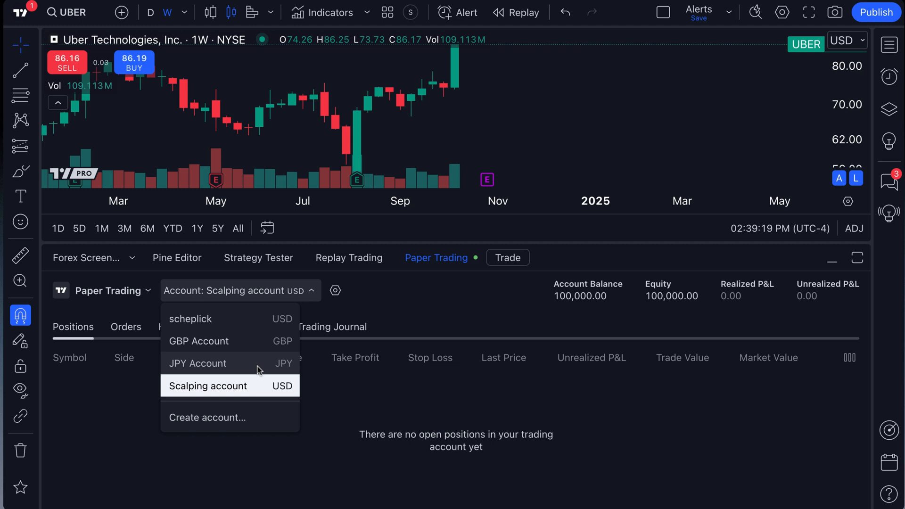
mouse_move(184, 370)
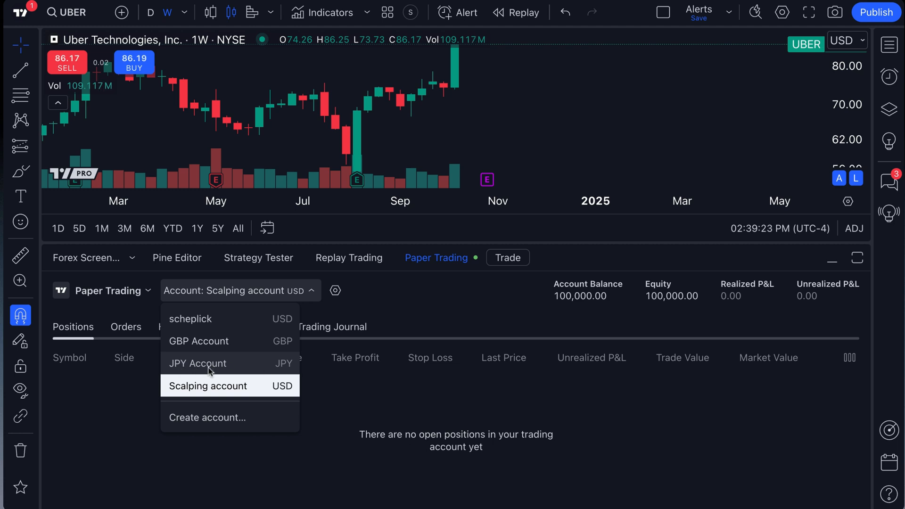
mouse_move(204, 346)
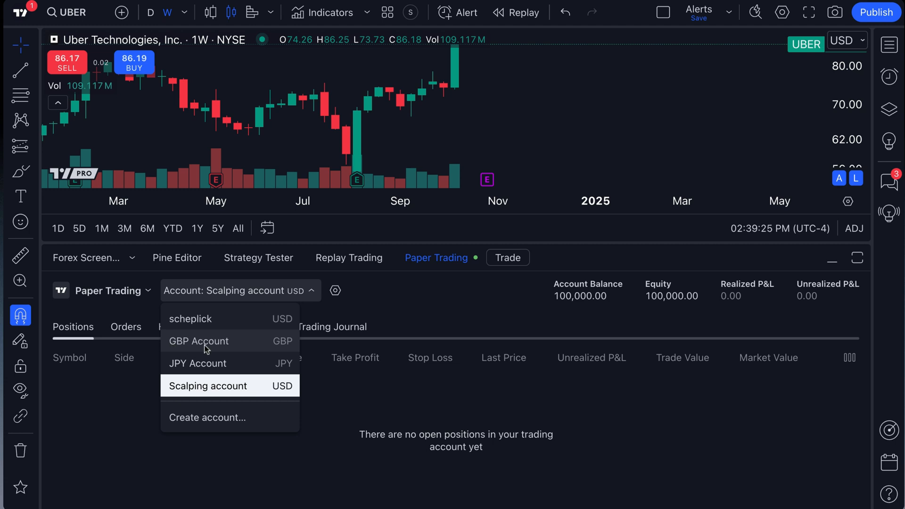
mouse_move(246, 347)
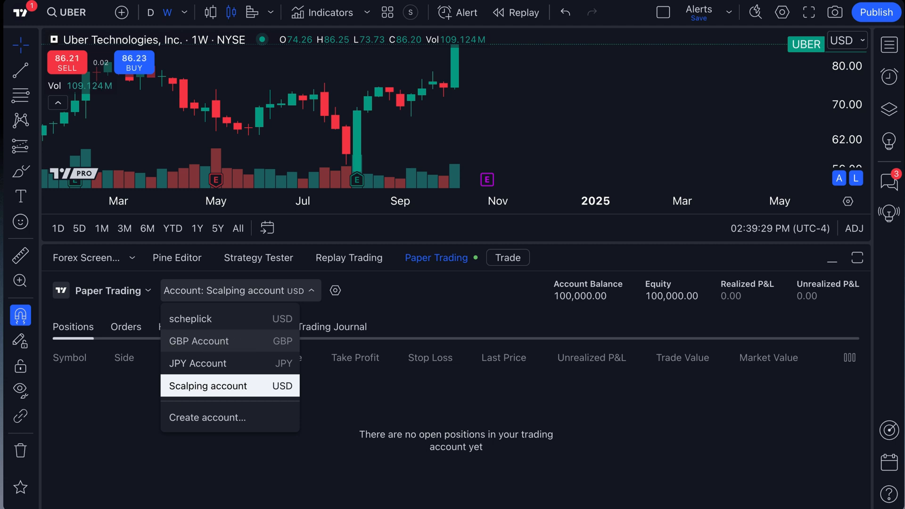
mouse_move(282, 330)
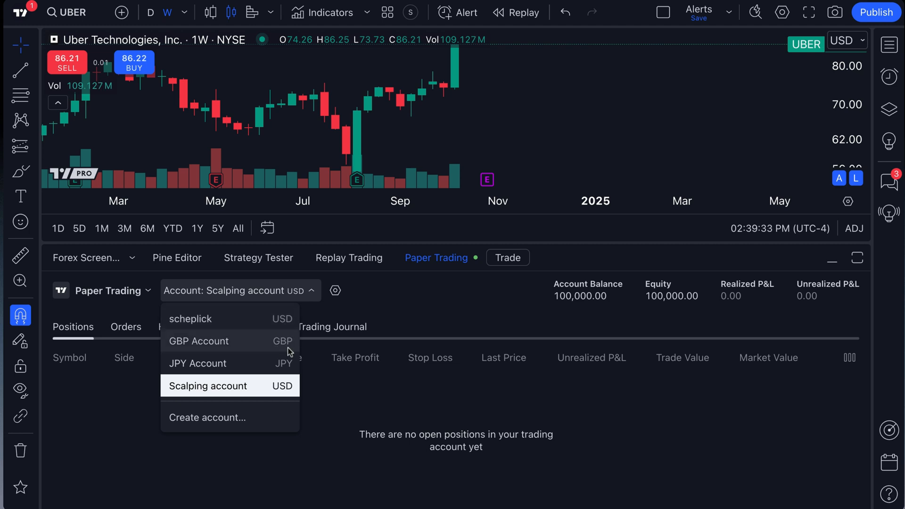
mouse_move(278, 373)
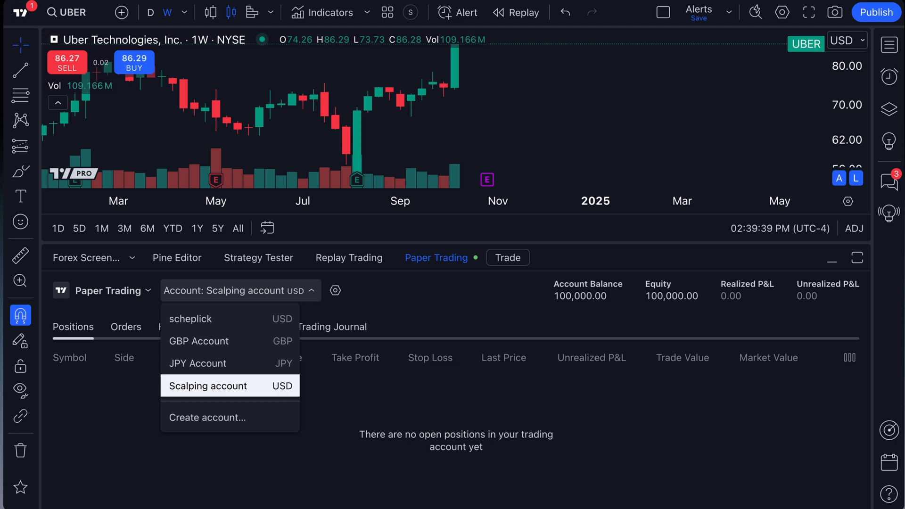
Step: Begin a new account form named 'Crypto Account in Bitcoin' with a 100,000 balance
left_click(207, 417)
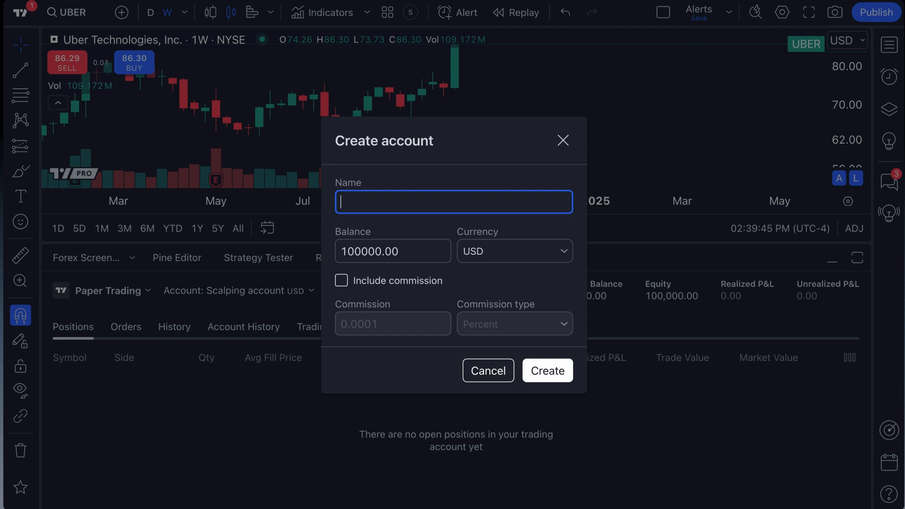
type("Crypto A")
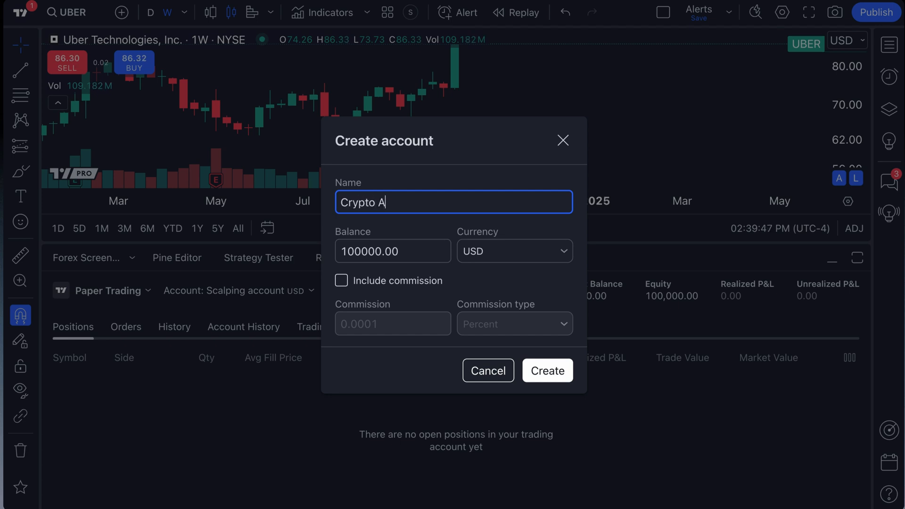
type("ccount in Bitcoin")
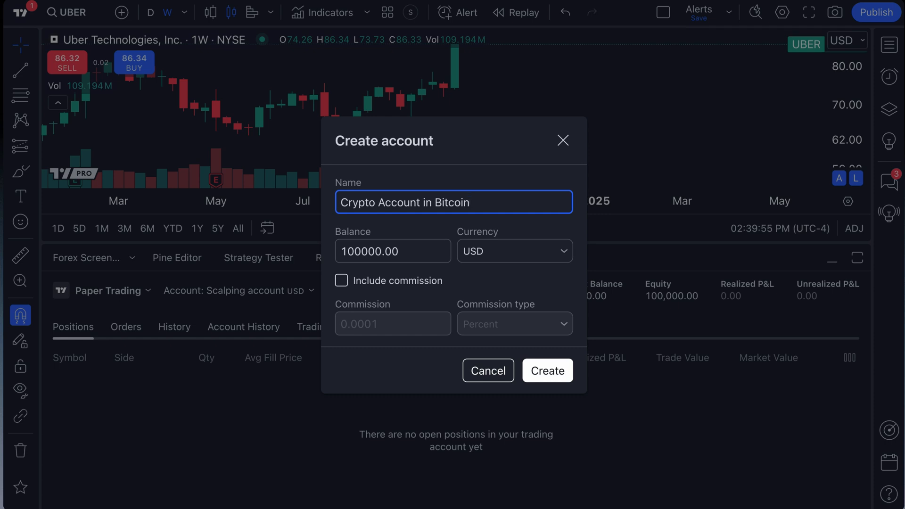
mouse_move(231, 398)
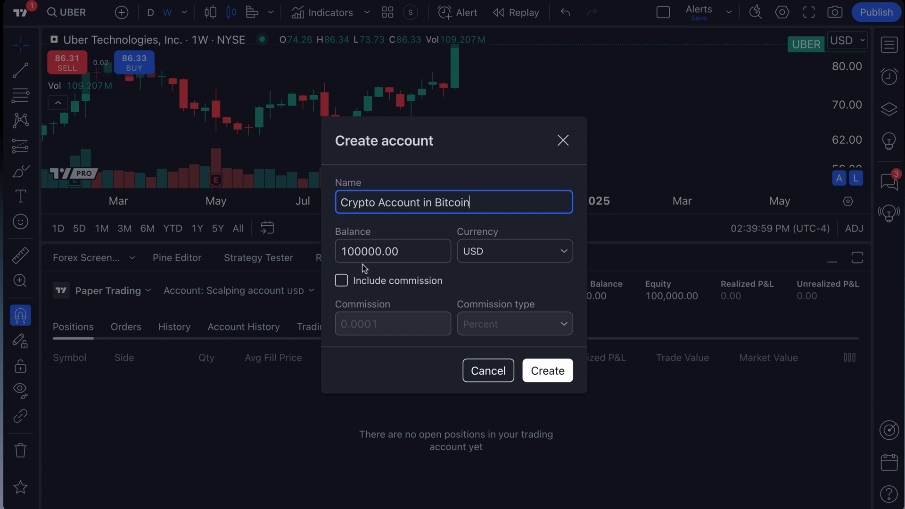
left_click(393, 251)
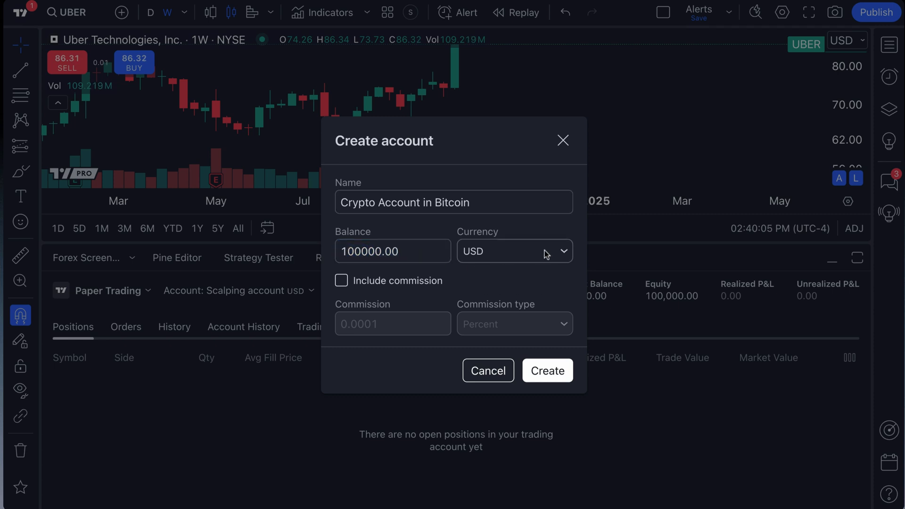
Step: Set the new account's currency to BTC
left_click(513, 251)
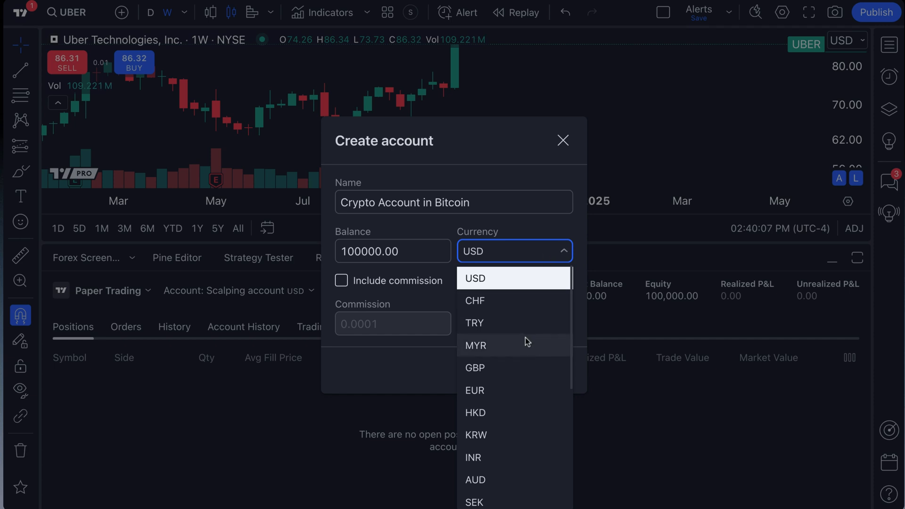
scroll("down", 3)
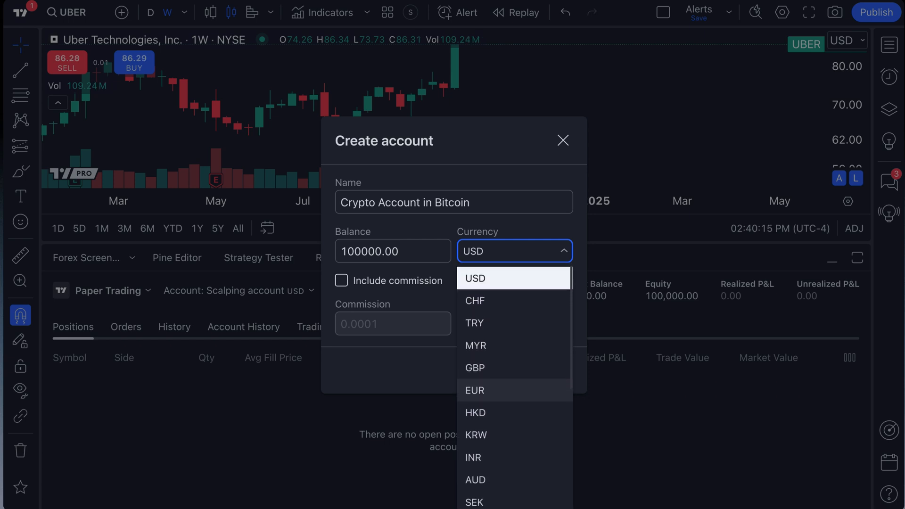
scroll("down", 3)
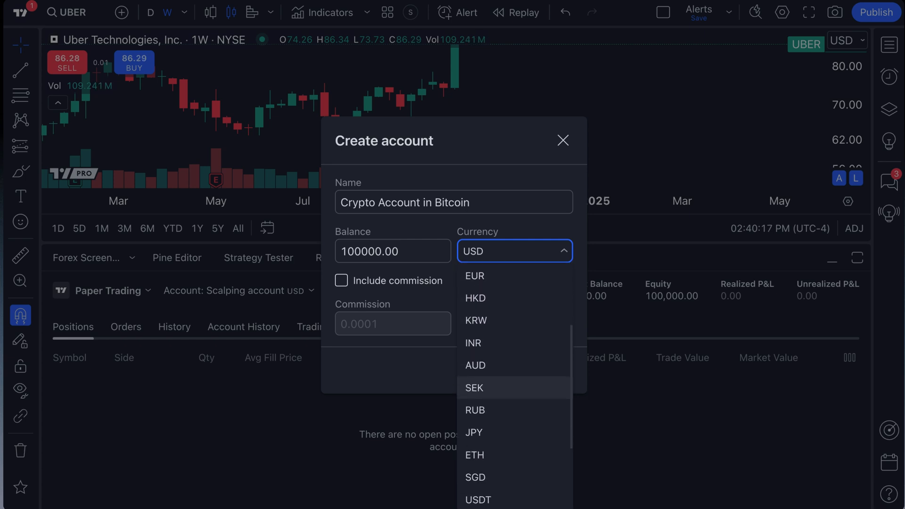
scroll("down", 3)
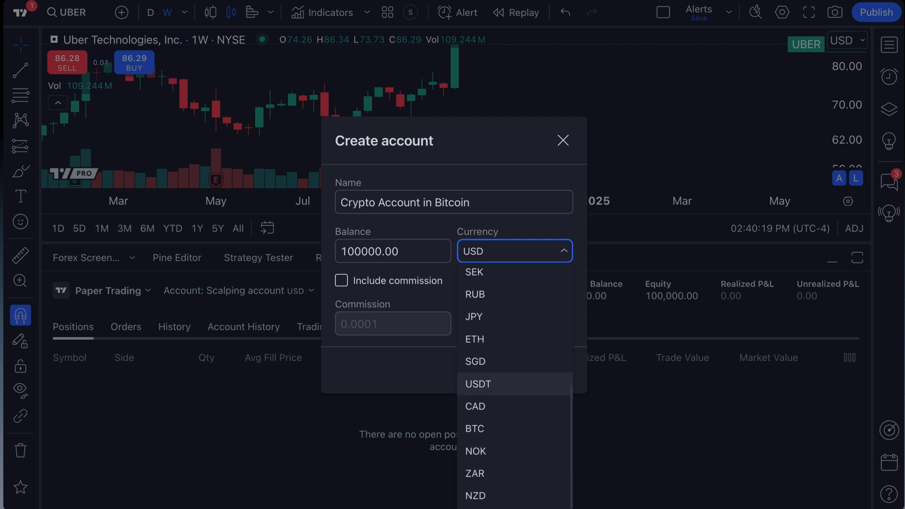
mouse_move(501, 317)
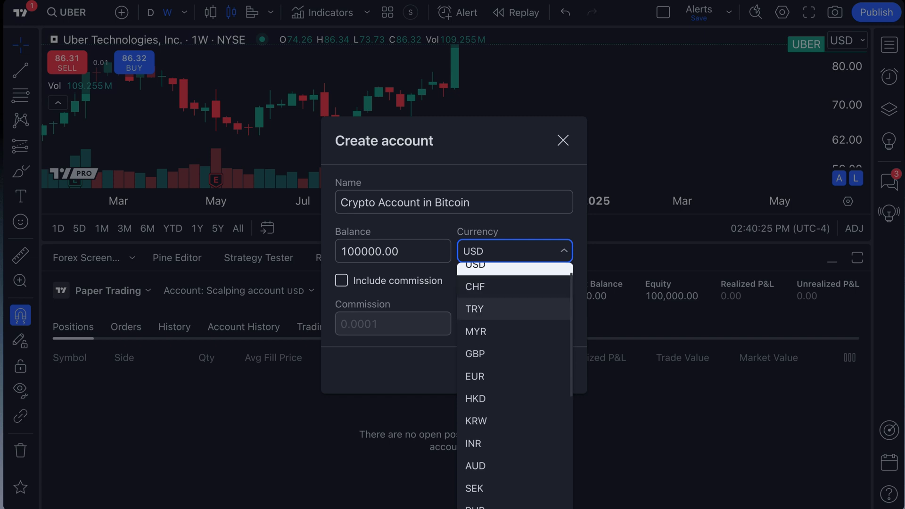
scroll("down", 3)
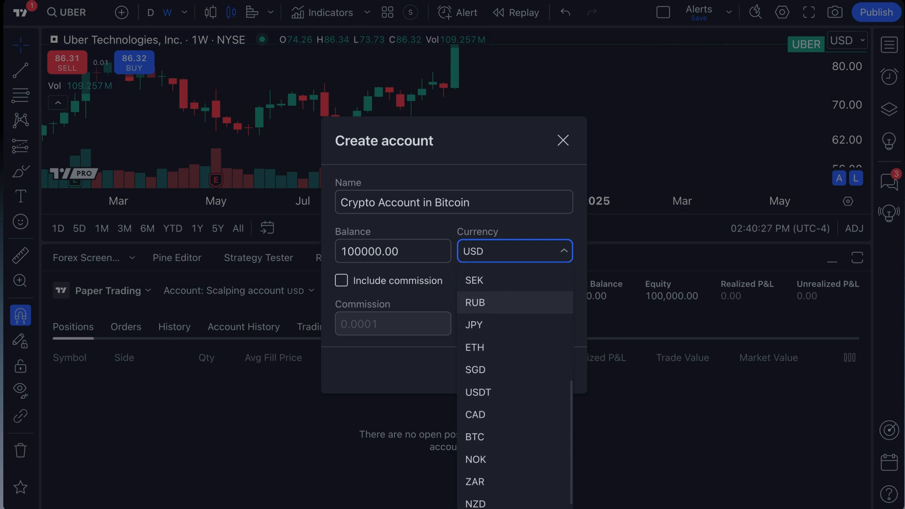
mouse_move(486, 429)
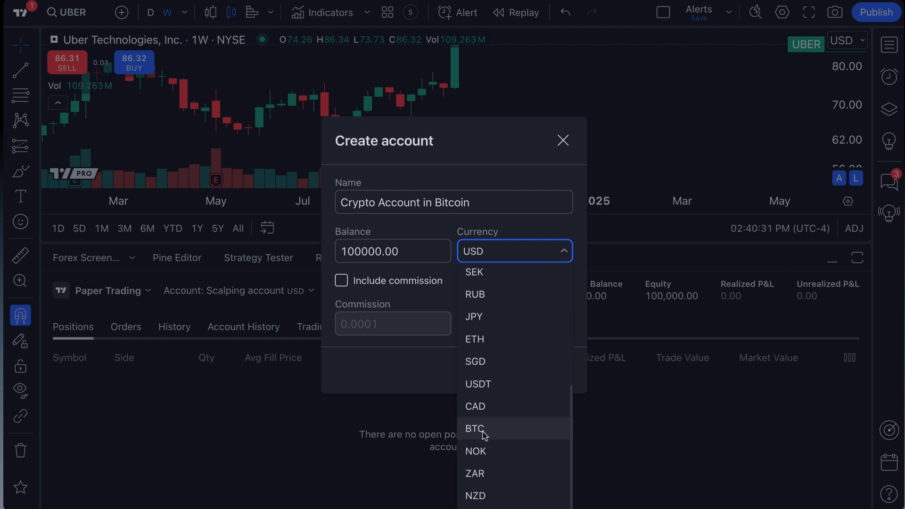
left_click(475, 429)
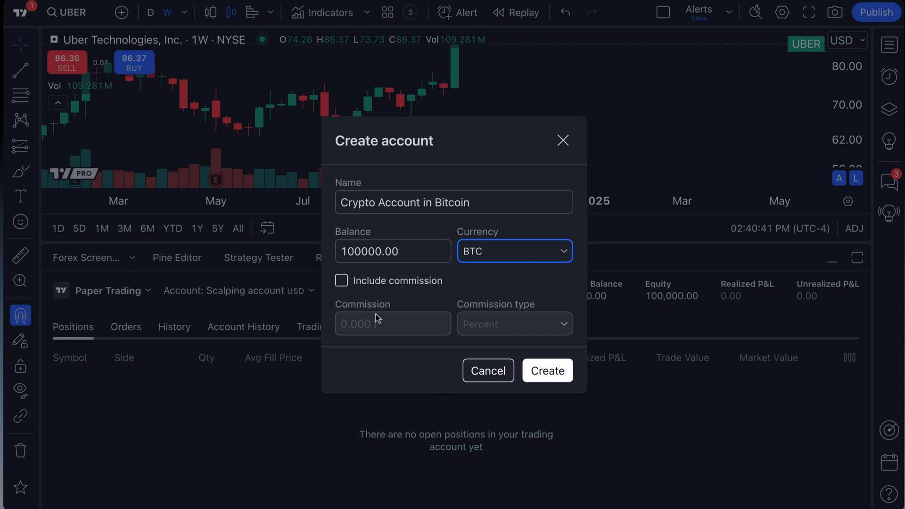
Step: Enter a fixed commission of 5, leaving Include commission unchecked
left_click(341, 280)
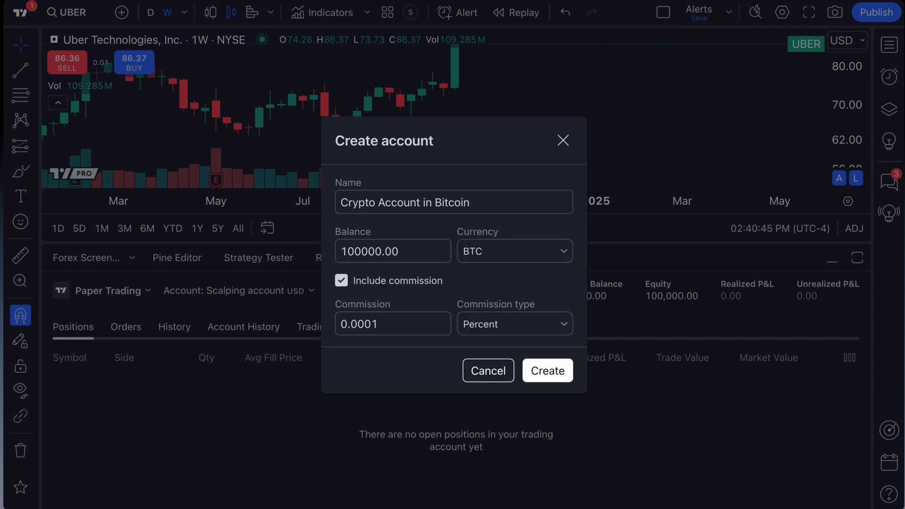
left_click(513, 323)
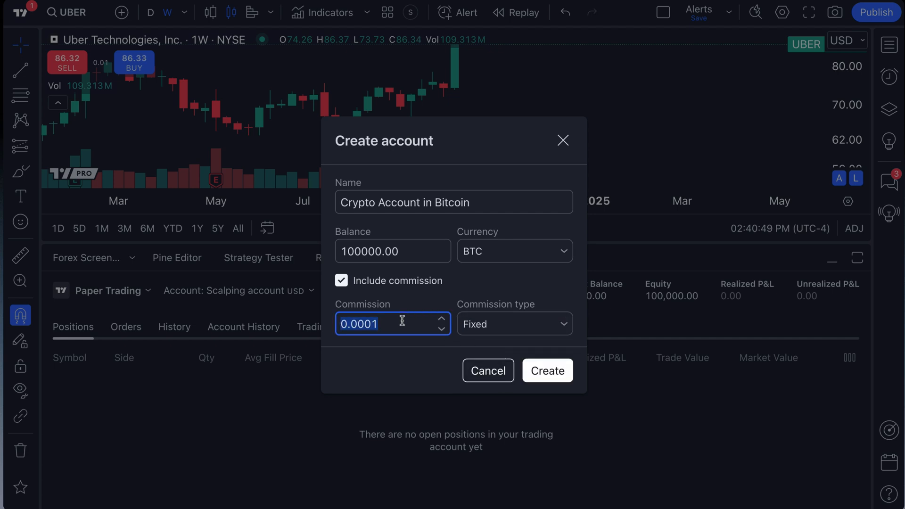
type("5")
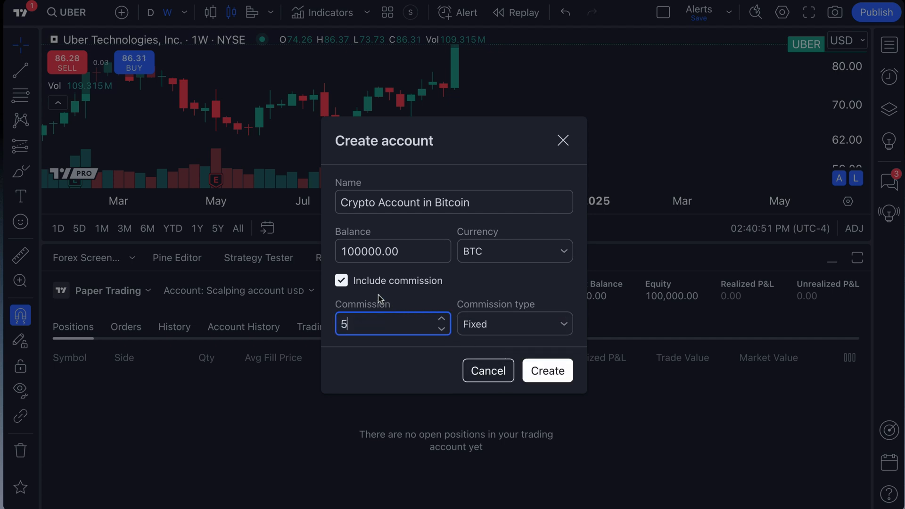
left_click(342, 281)
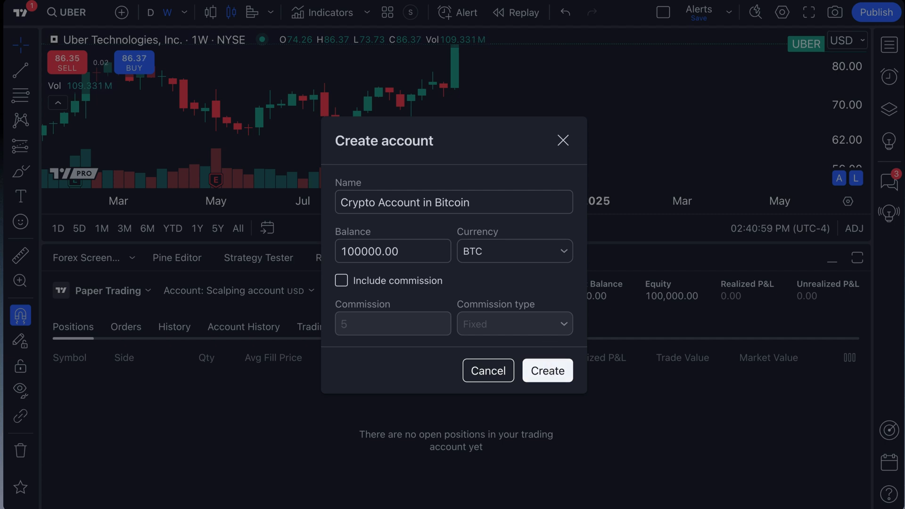
left_click(342, 281)
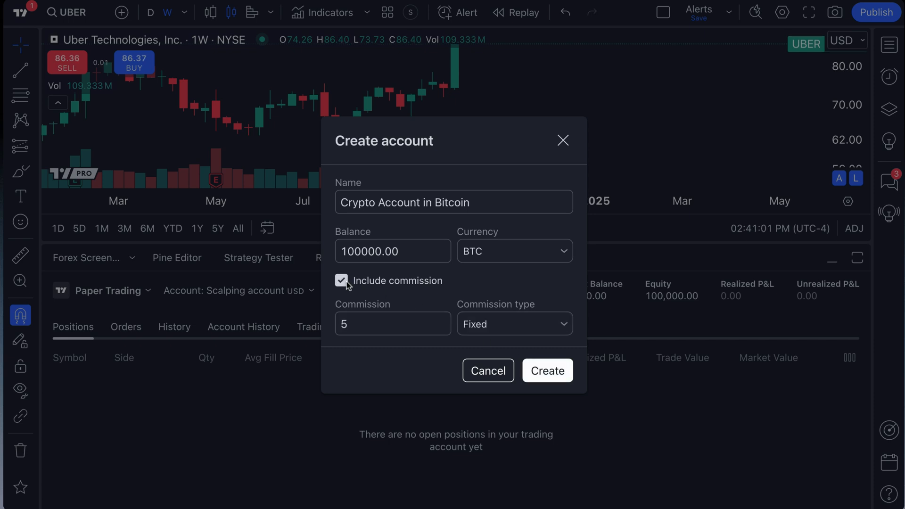
left_click(342, 281)
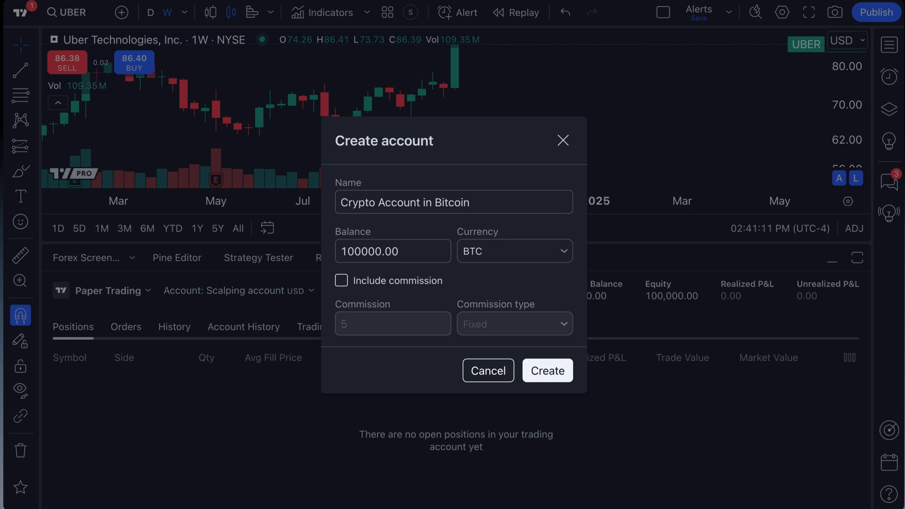
left_click(340, 281)
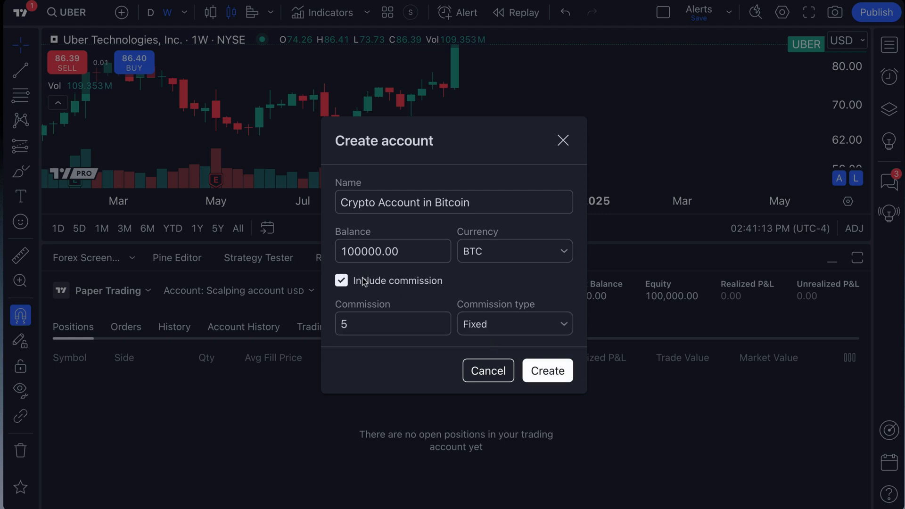
mouse_move(363, 283)
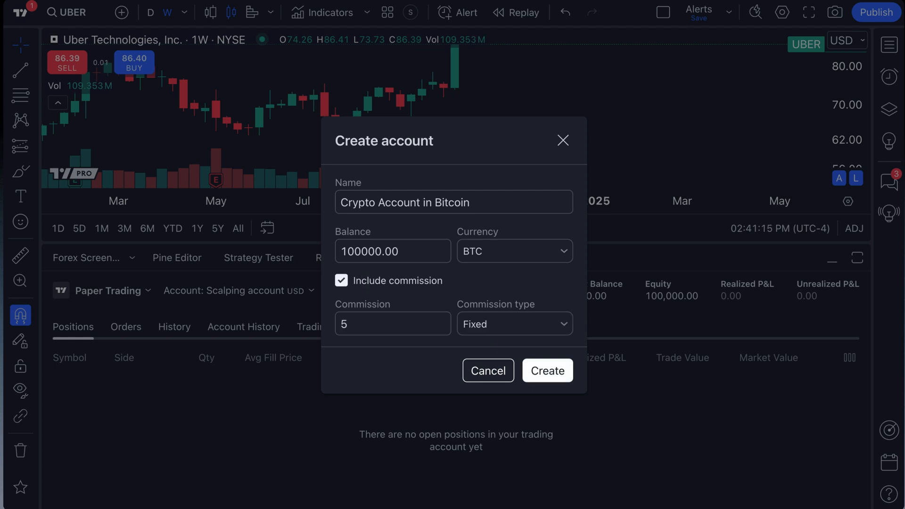
left_click(342, 280)
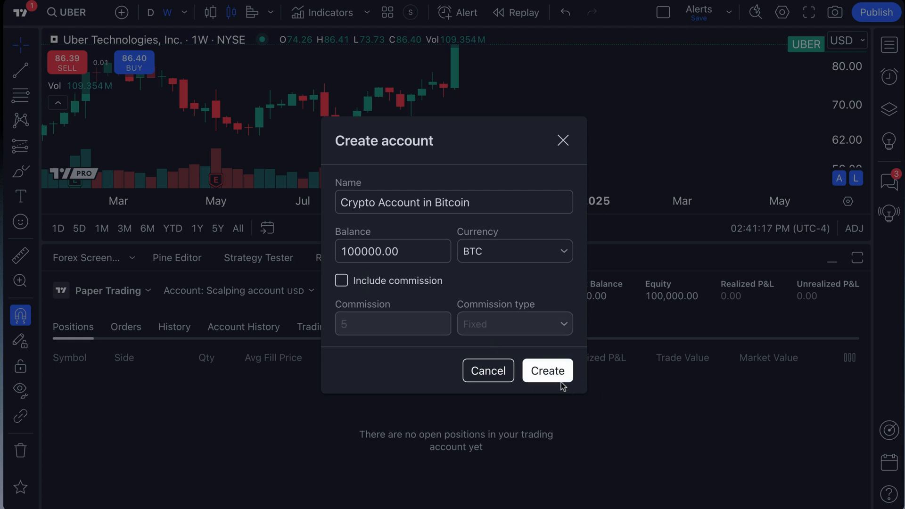
Step: Create 'Crypto Account in Bitcoin', now active with a 100,000 BTC balance
left_click(546, 371)
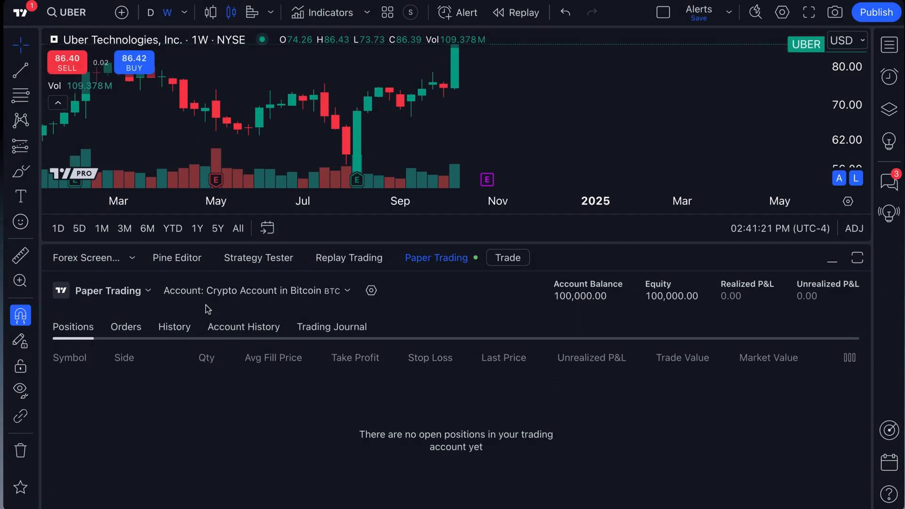
mouse_move(240, 303)
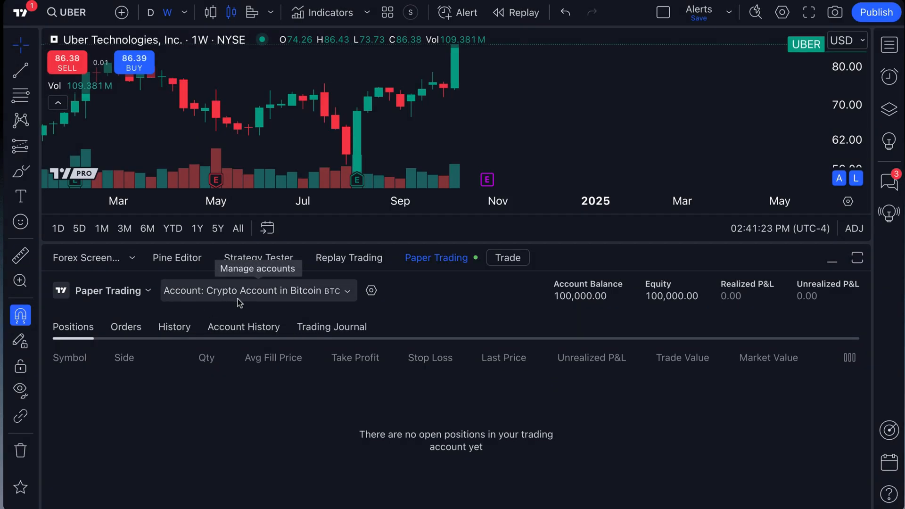
mouse_move(300, 301)
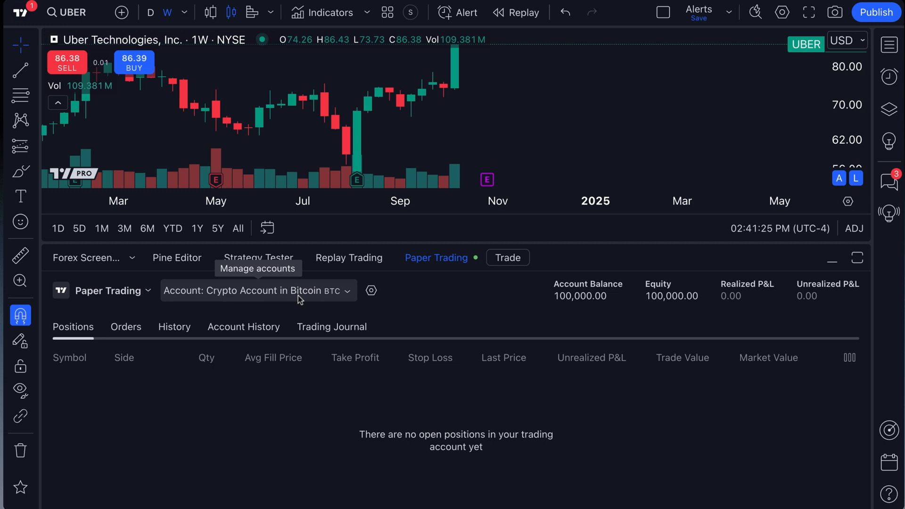
mouse_move(329, 300)
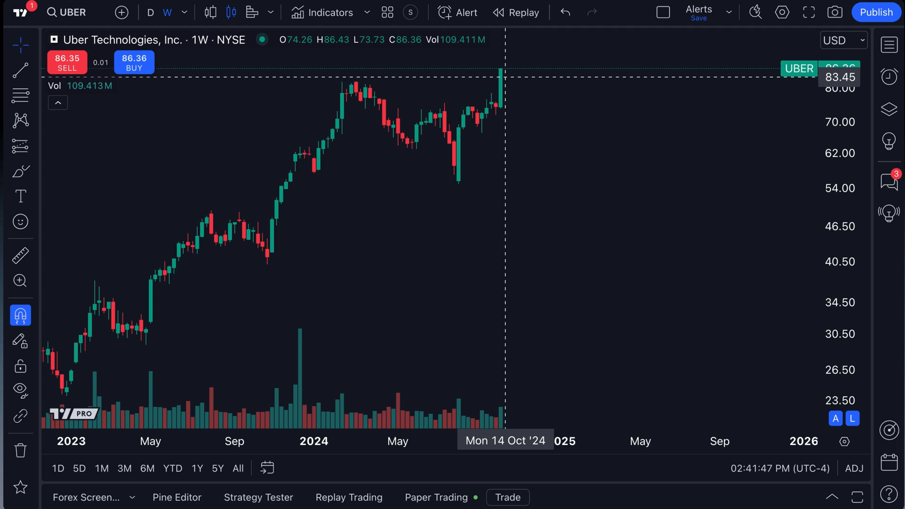
Step: Open a UBER buy ticket, try the Limit type, then return to a 1-share market order
left_click(134, 62)
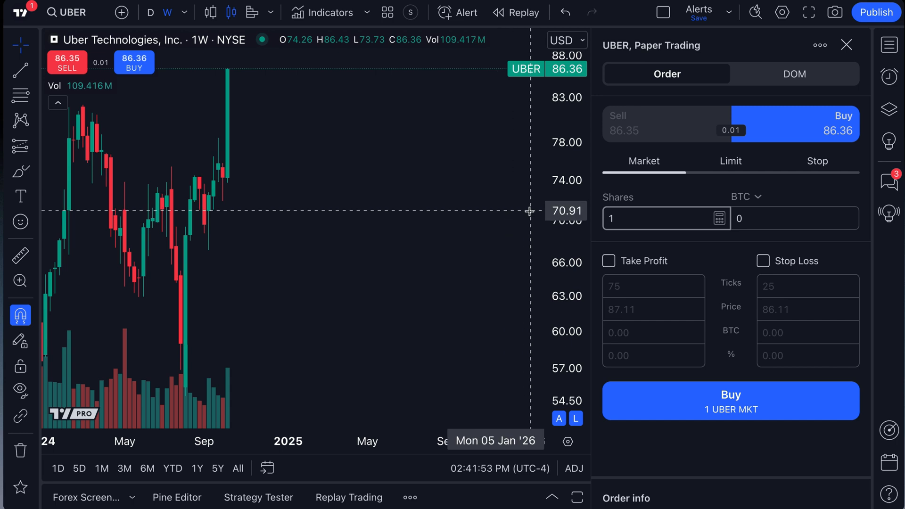
mouse_move(260, 284)
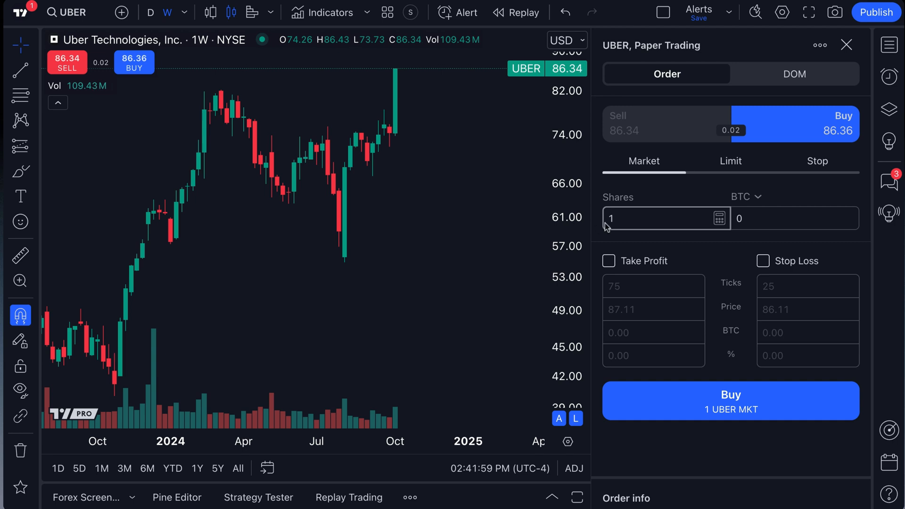
left_click(731, 161)
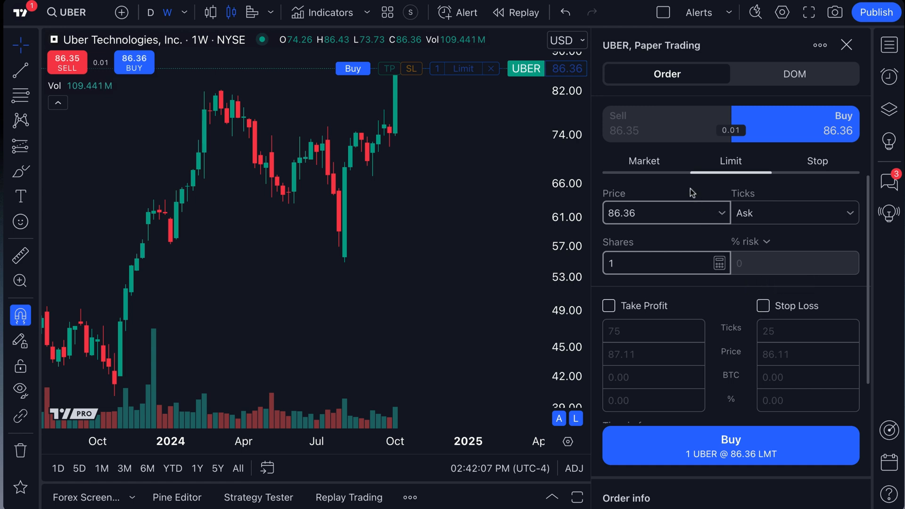
left_click(644, 161)
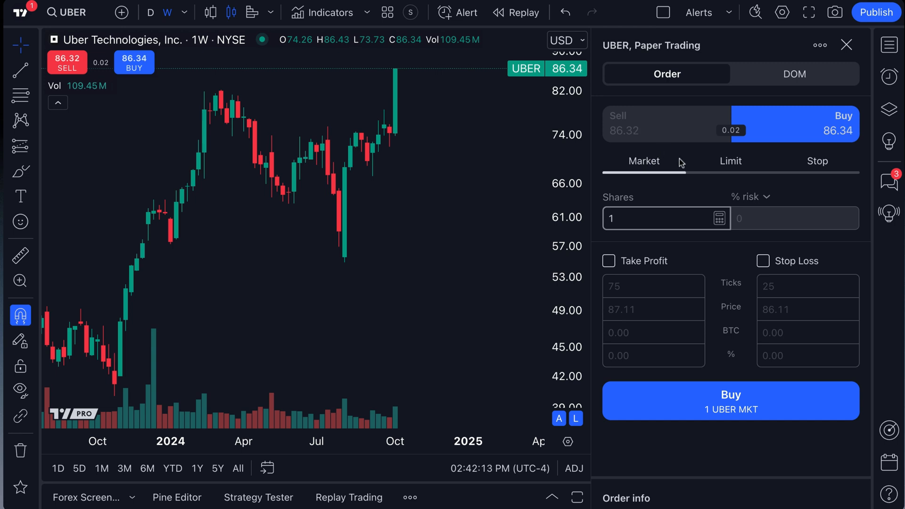
Step: Enter a share quantity of 50 and switch the quantity sizing to BTC
left_click(663, 219)
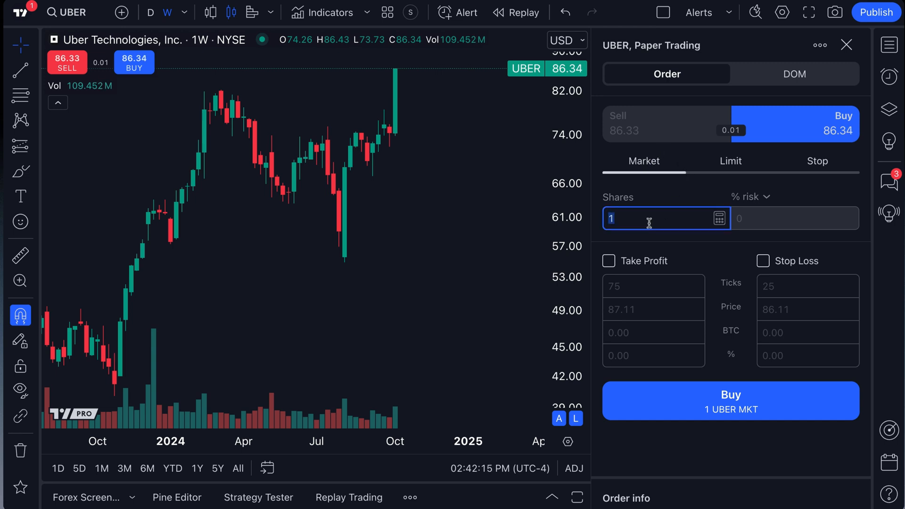
type("5")
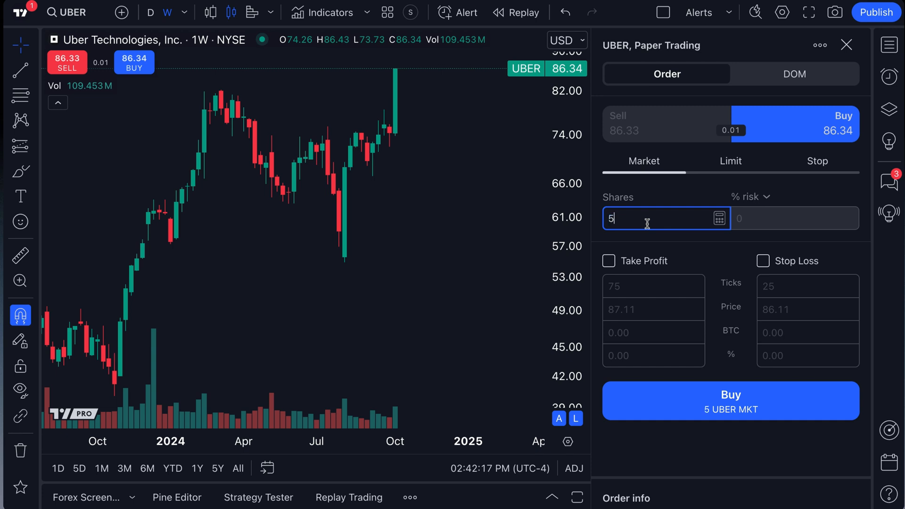
type("0")
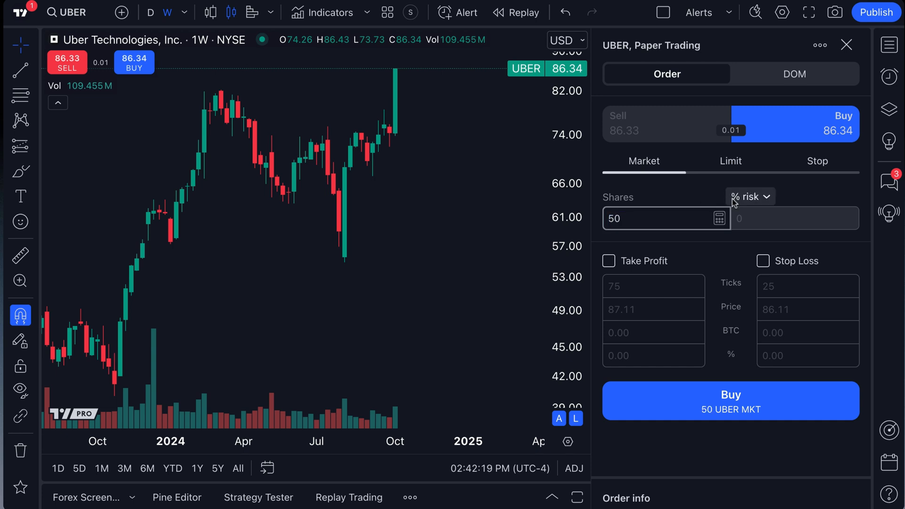
left_click(750, 196)
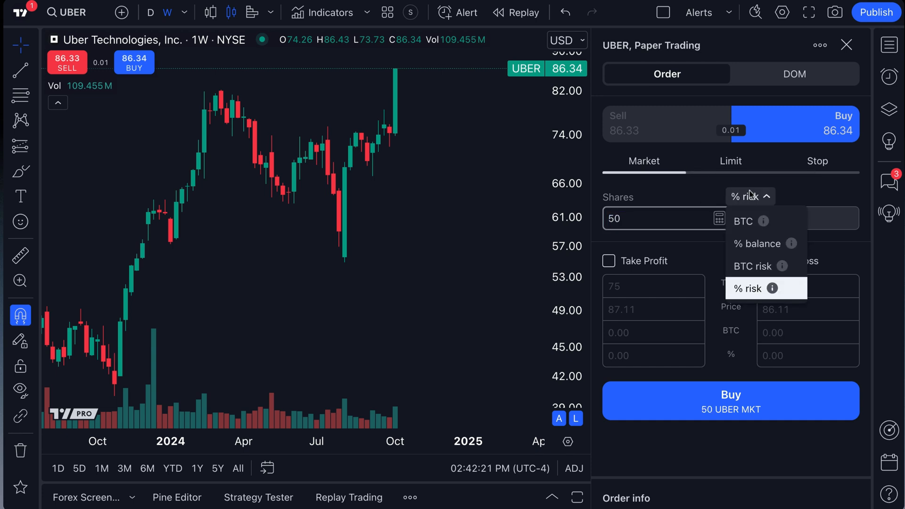
left_click(749, 288)
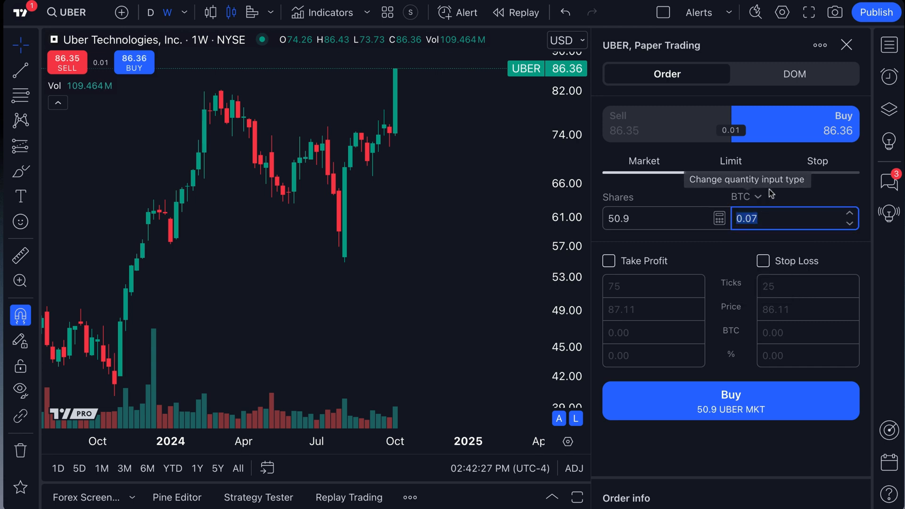
left_click(745, 197)
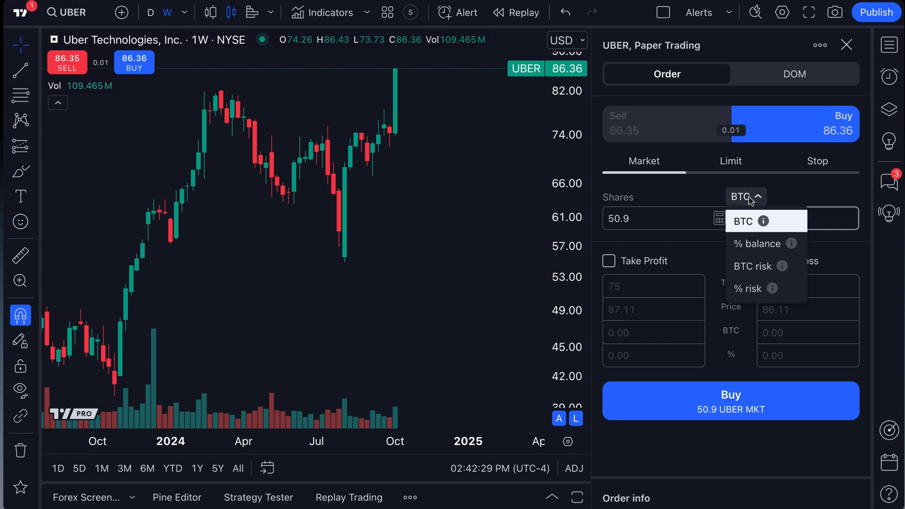
mouse_move(758, 218)
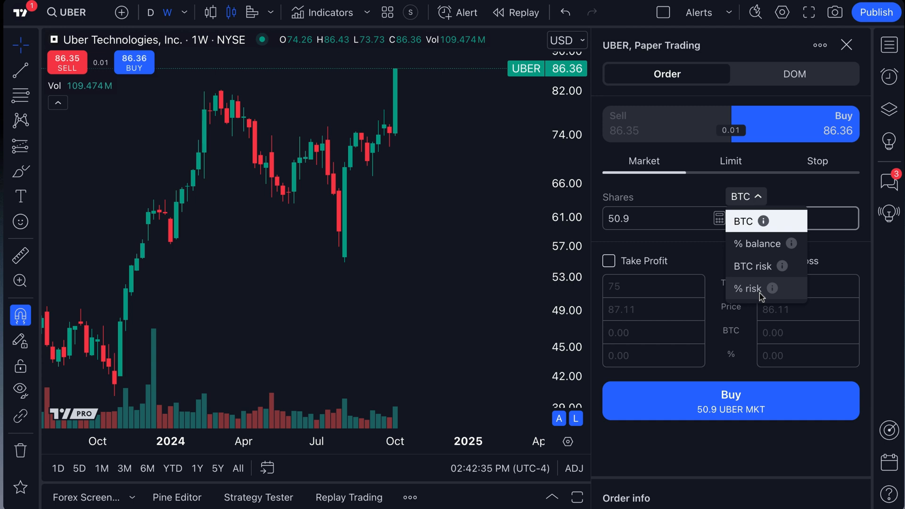
mouse_move(784, 266)
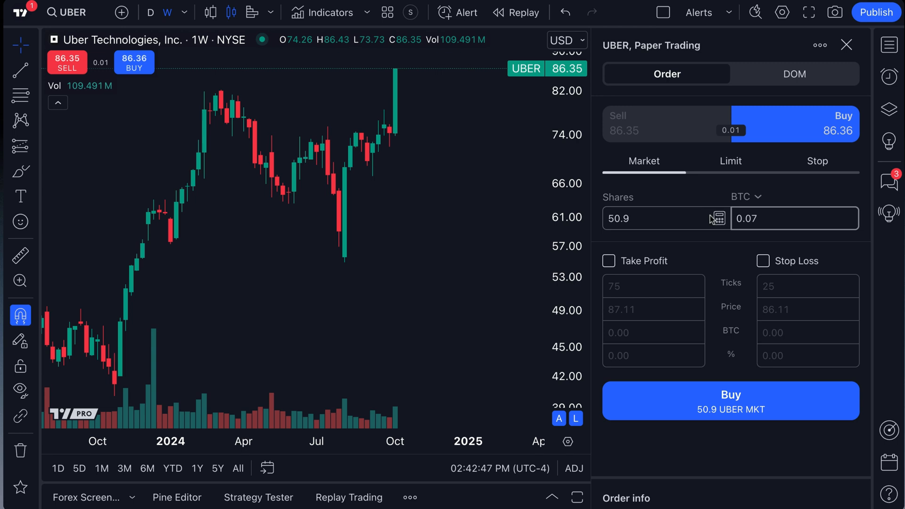
mouse_move(751, 207)
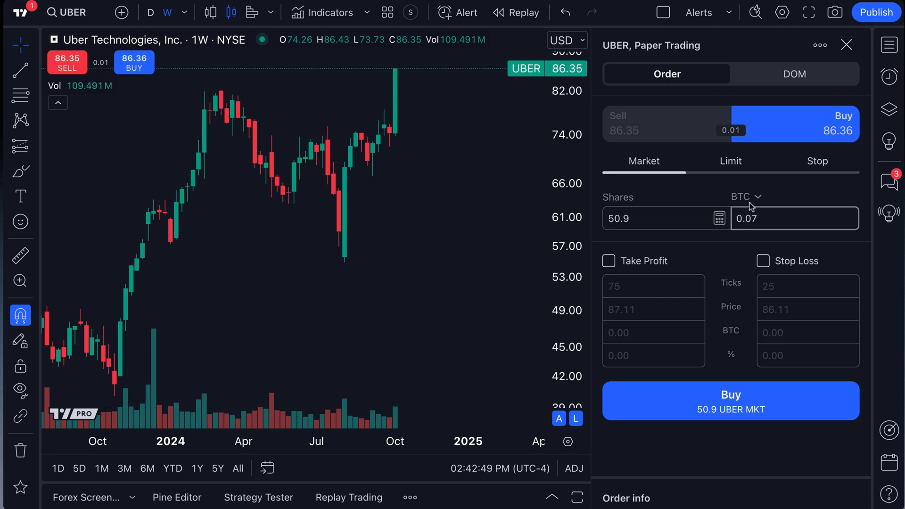
Step: Size the order at 1 BTC (728.4 shares) and market-buy UBER, filled at 86.23
left_click(658, 218)
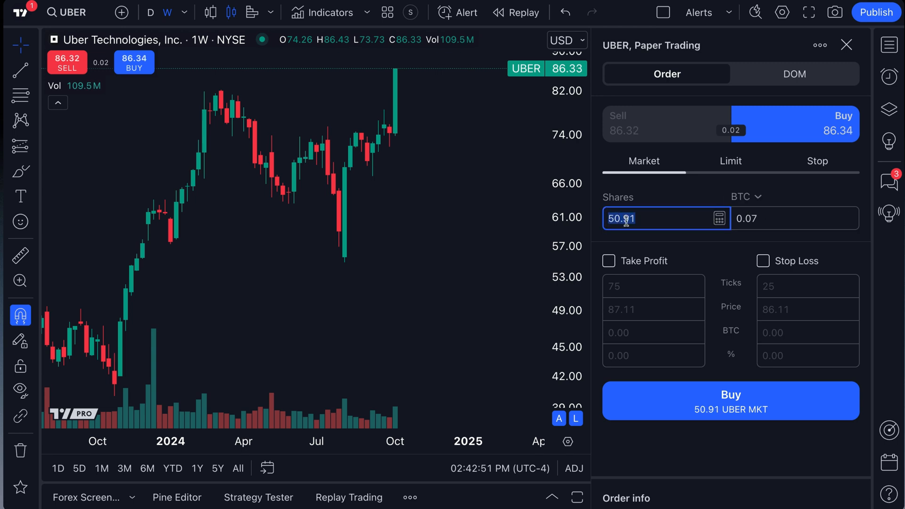
left_click(791, 218)
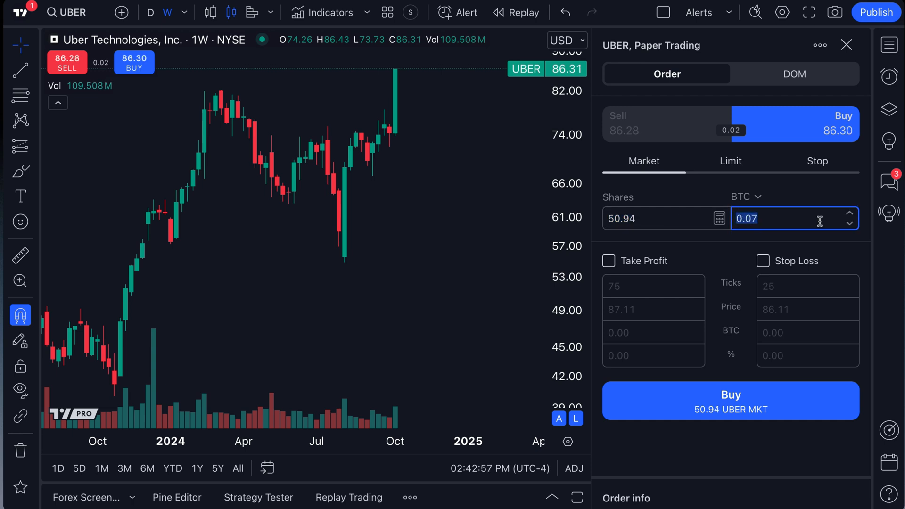
type("1")
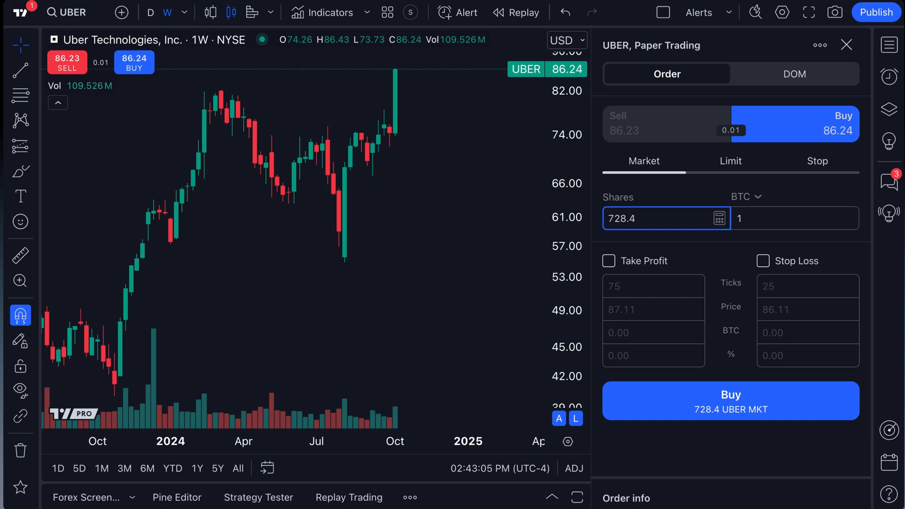
triple_click(658, 218)
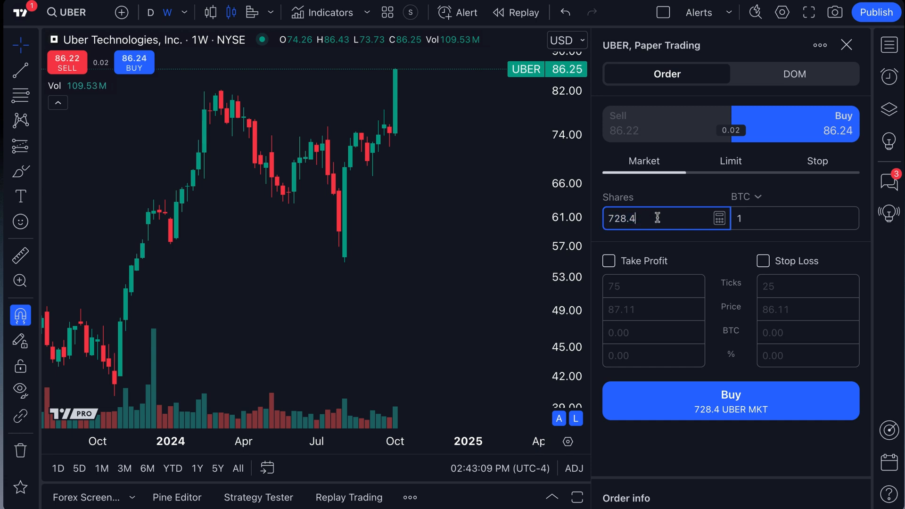
left_click(730, 402)
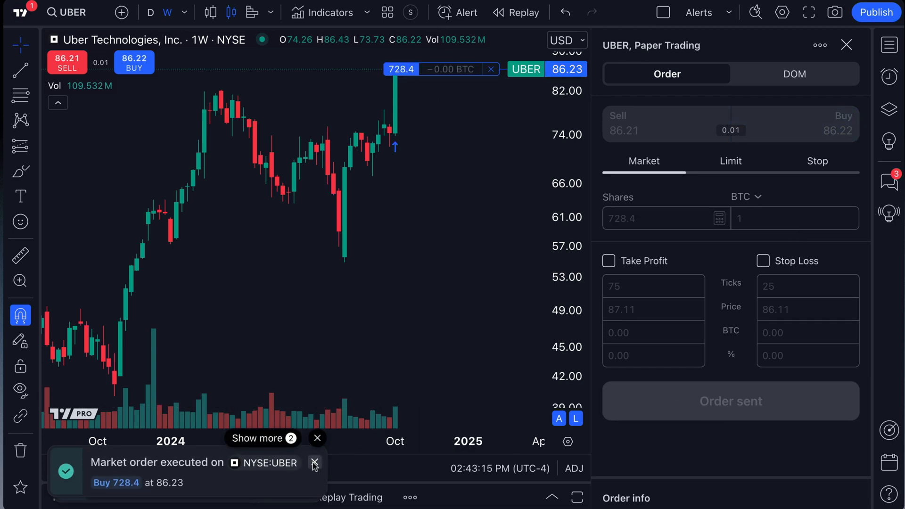
Step: Dismiss the UBER execution notice and bring up the paper trading account list
left_click(315, 463)
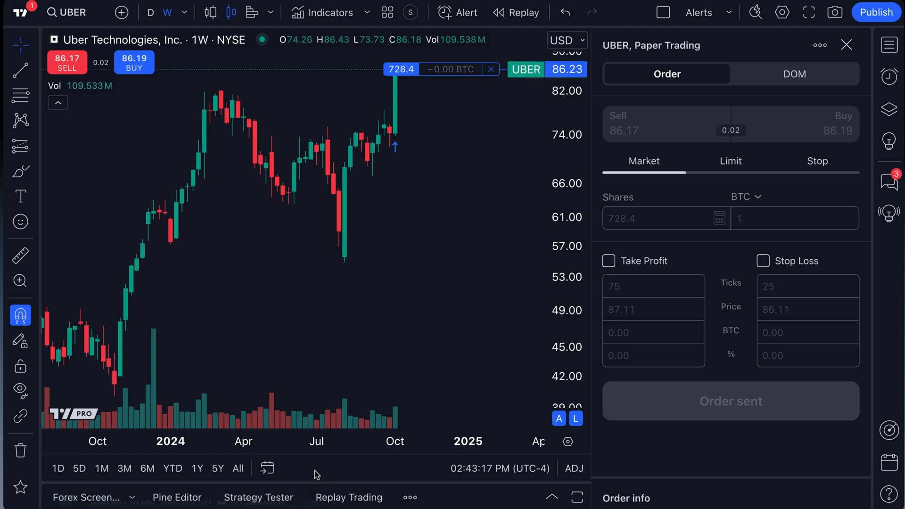
mouse_move(347, 470)
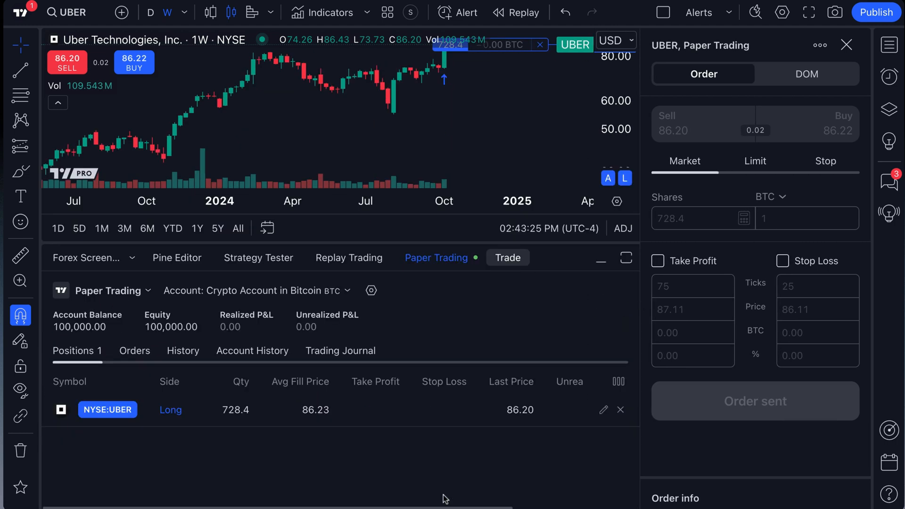
mouse_move(437, 368)
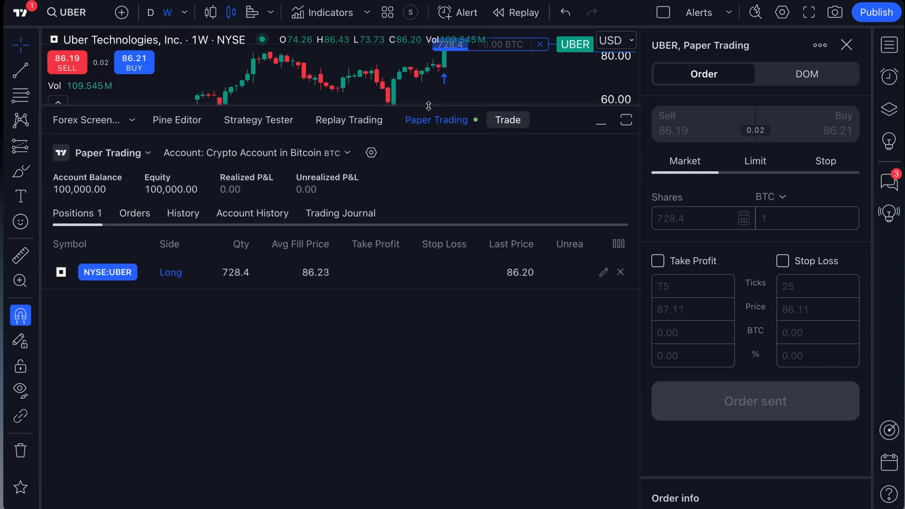
left_click(257, 152)
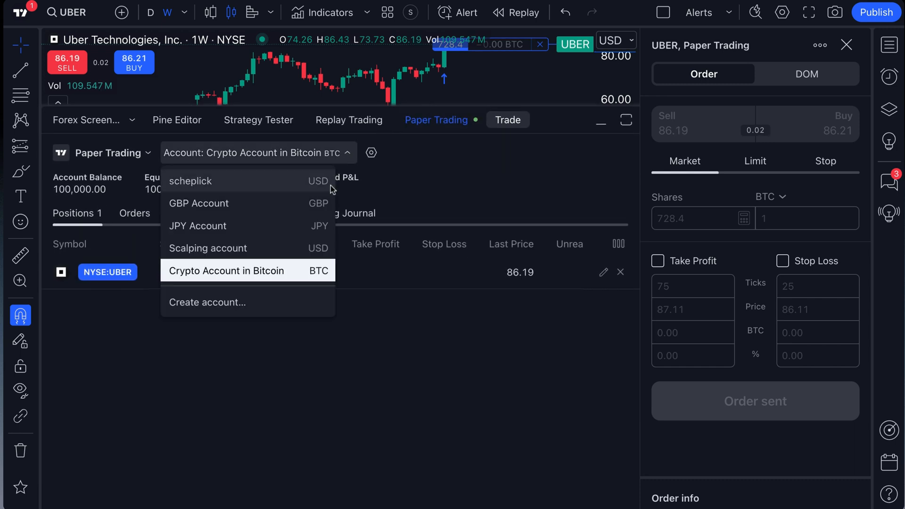
mouse_move(267, 226)
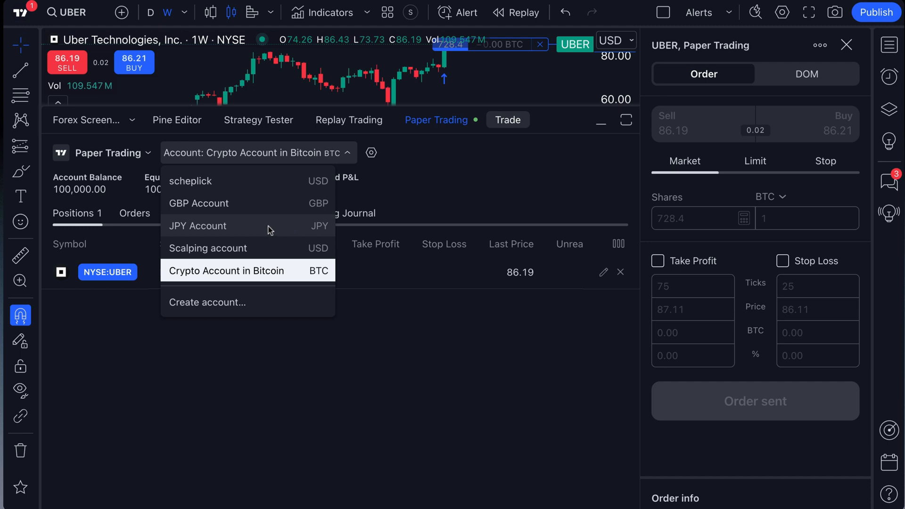
Step: Switch to the JPY Account and size the UBER order by JPY amount
left_click(197, 226)
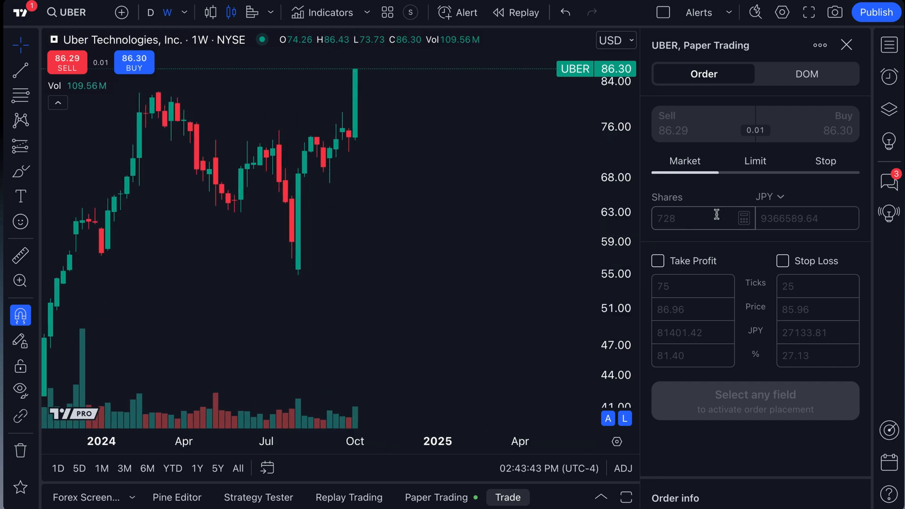
left_click(770, 196)
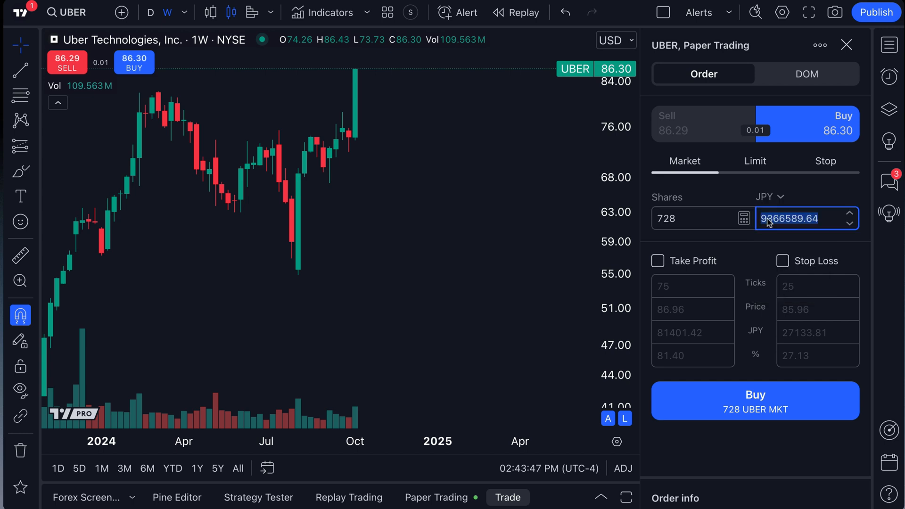
left_click(768, 196)
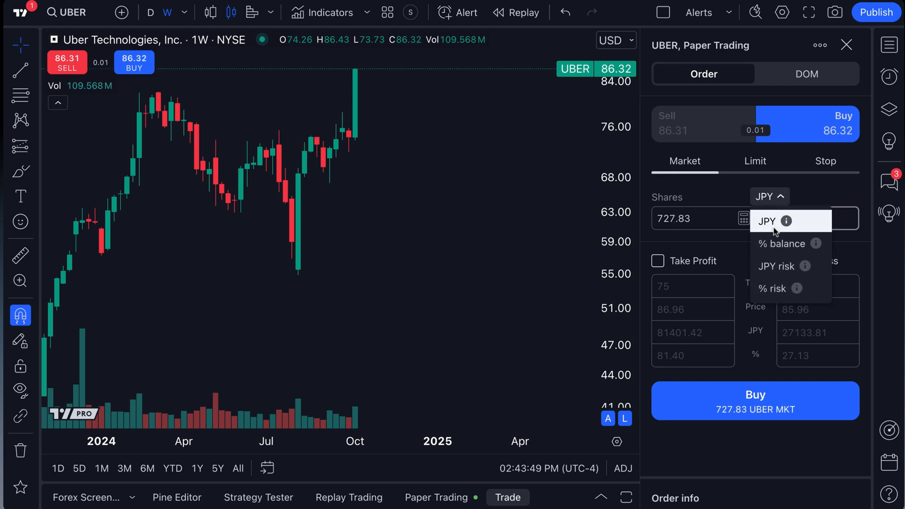
left_click(767, 221)
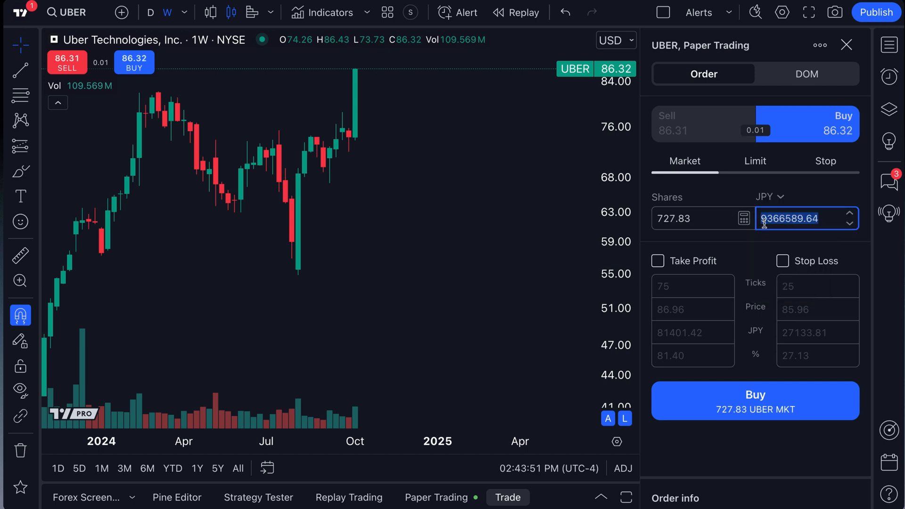
type("500")
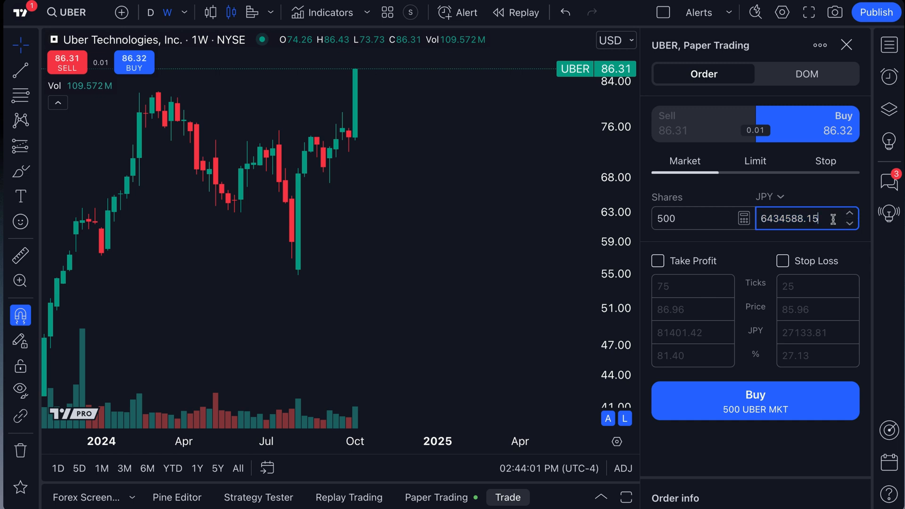
Step: Try stop-loss and a stop order type, then revert to a plain market order
left_click(658, 261)
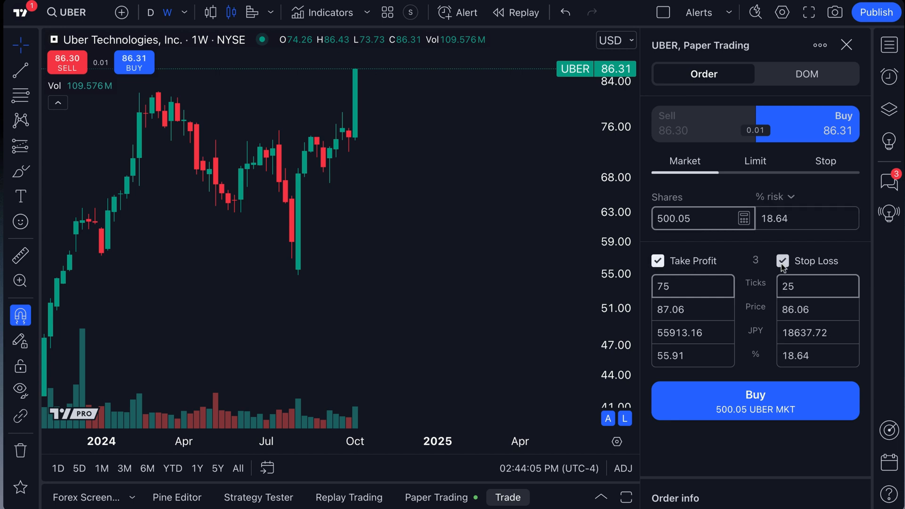
left_click(825, 161)
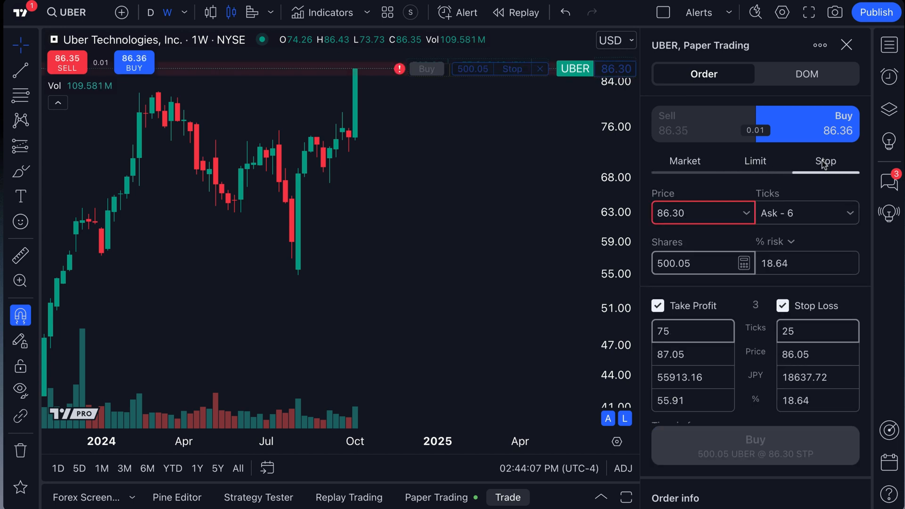
left_click(685, 162)
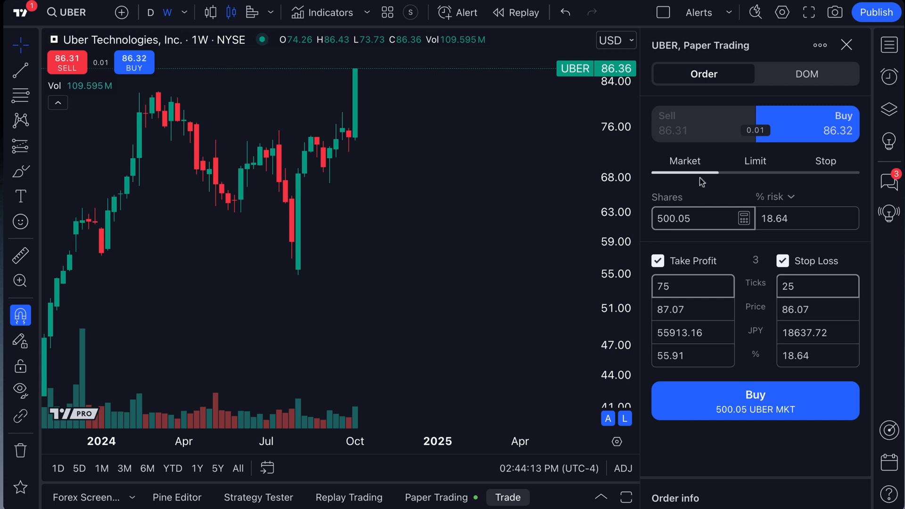
left_click(658, 261)
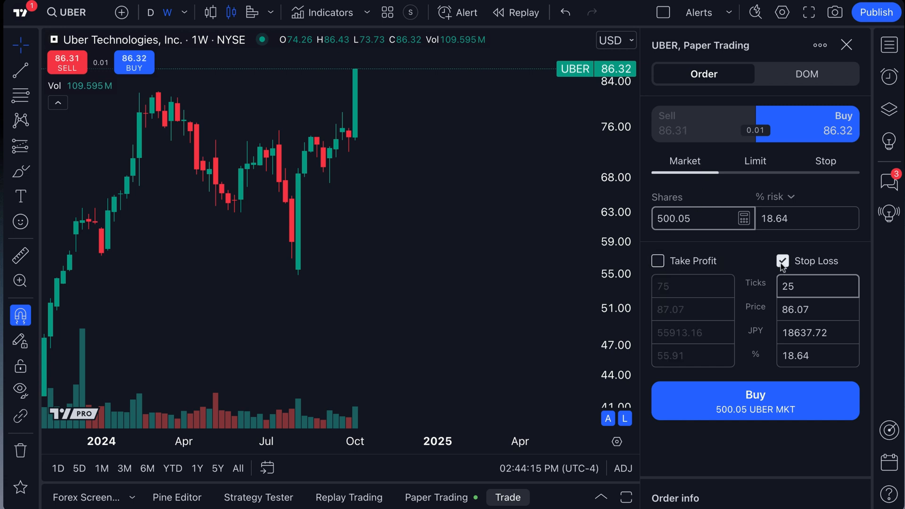
left_click(784, 261)
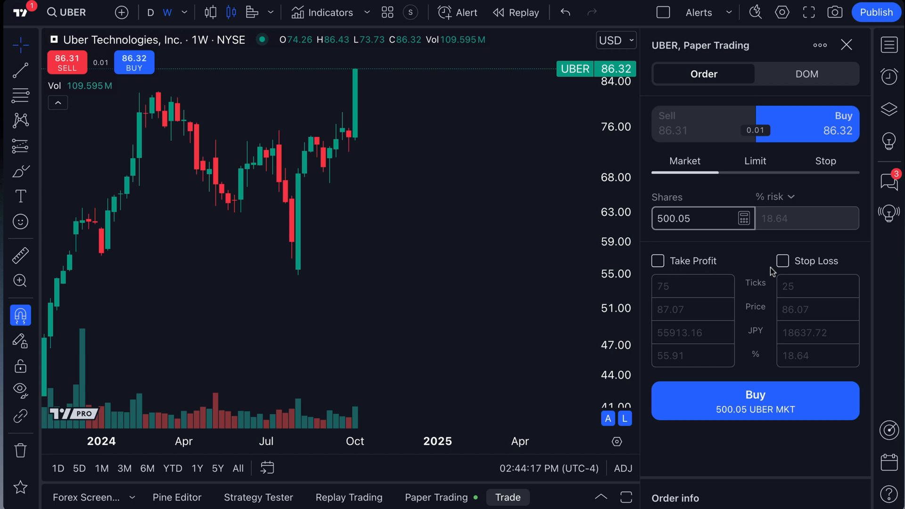
mouse_move(803, 272)
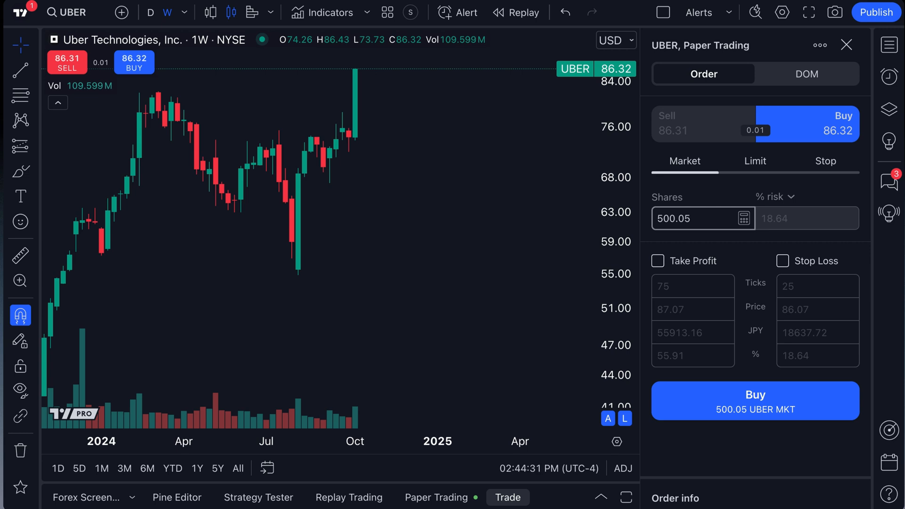
Step: Re-select JPY sizing and submit the market buy of about 500 UBER shares
left_click(775, 197)
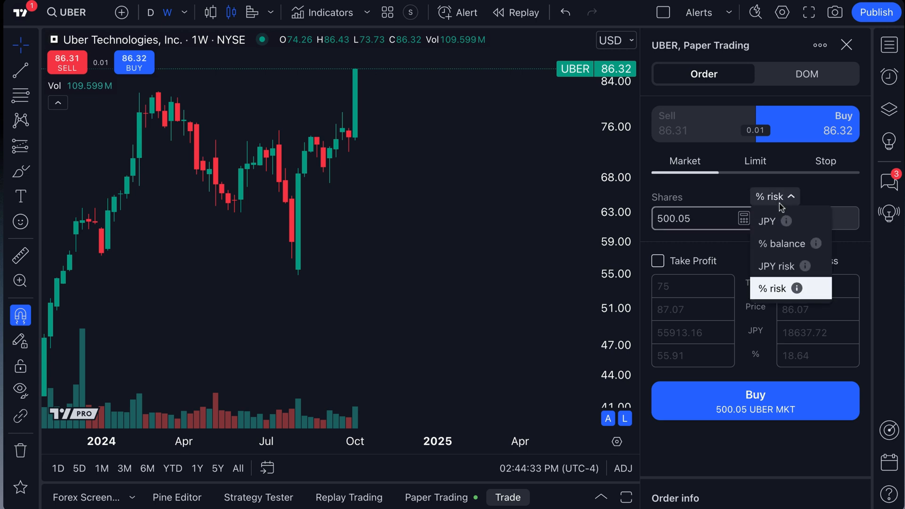
left_click(768, 221)
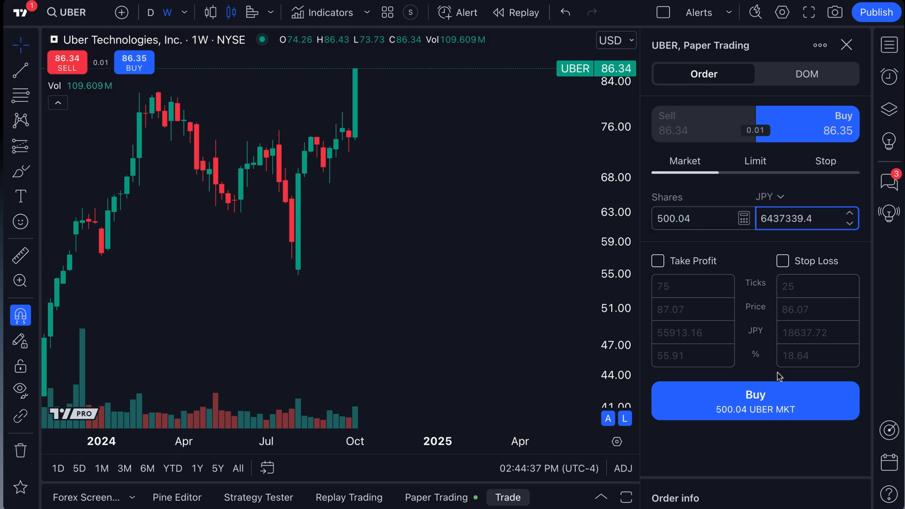
left_click(754, 401)
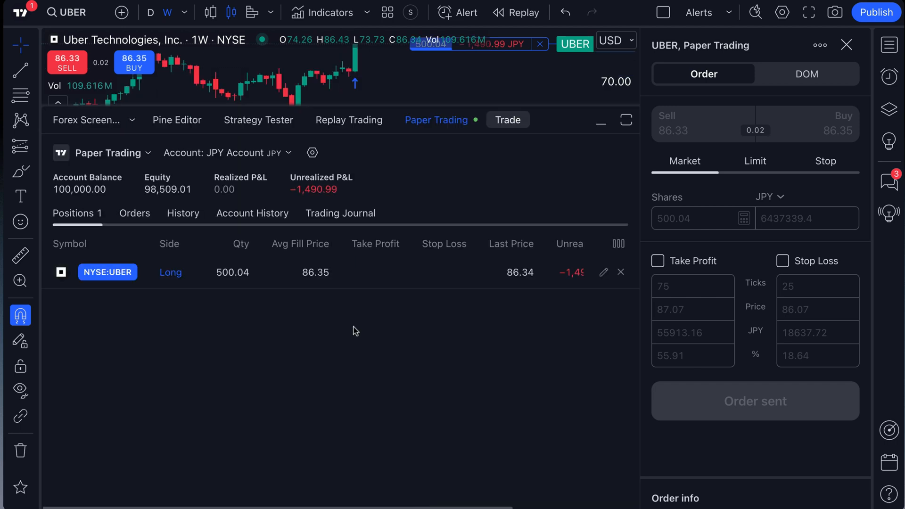
mouse_move(324, 309)
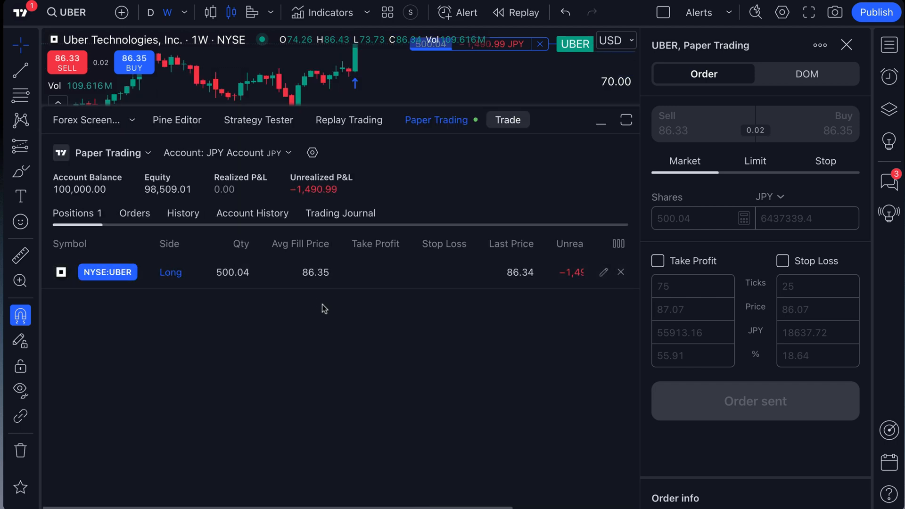
Step: Stay on the Crypto Account in Bitcoin with its 728.4-share UBER long
left_click(226, 152)
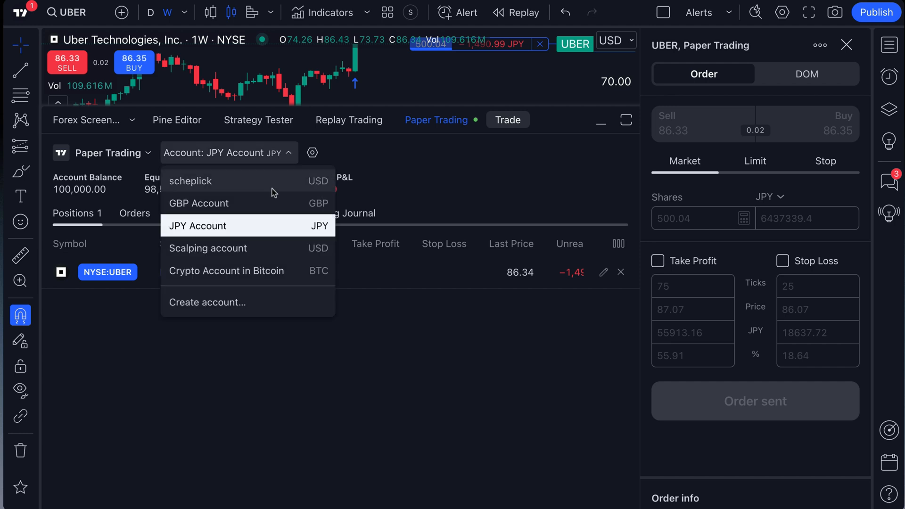
mouse_move(444, 384)
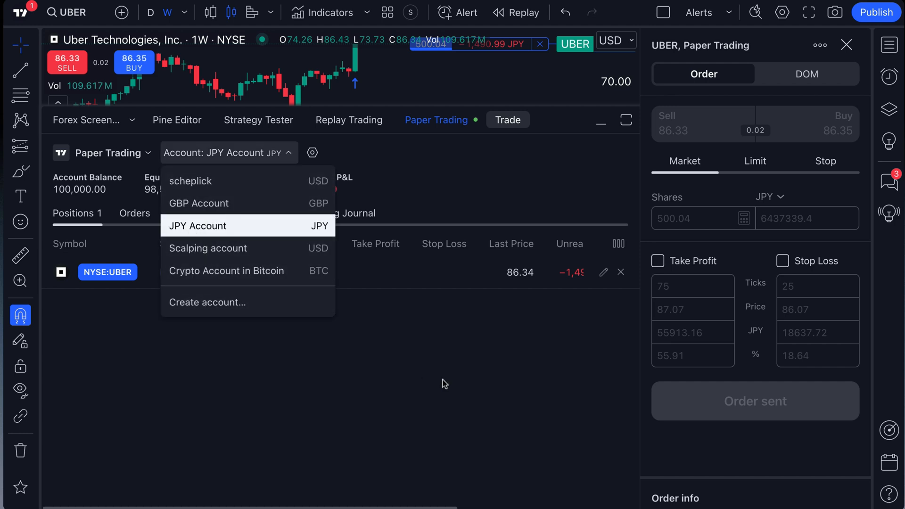
left_click(198, 226)
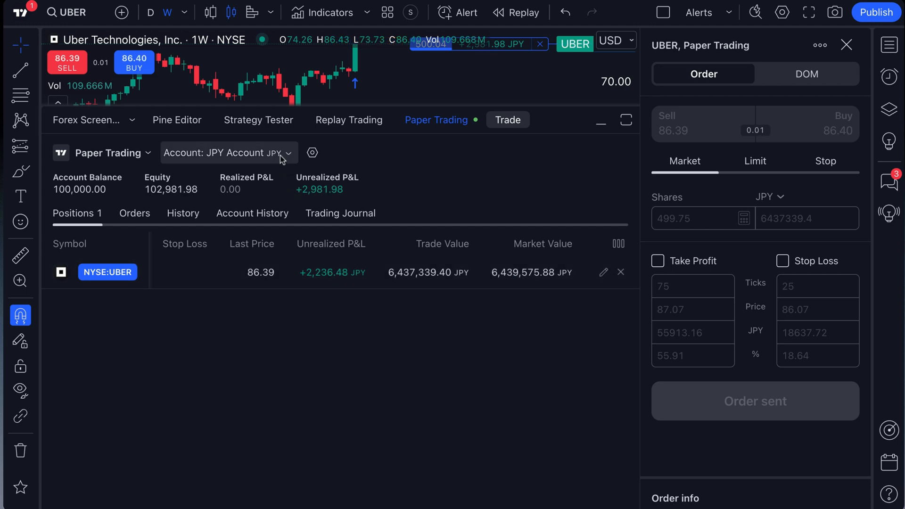
left_click(228, 152)
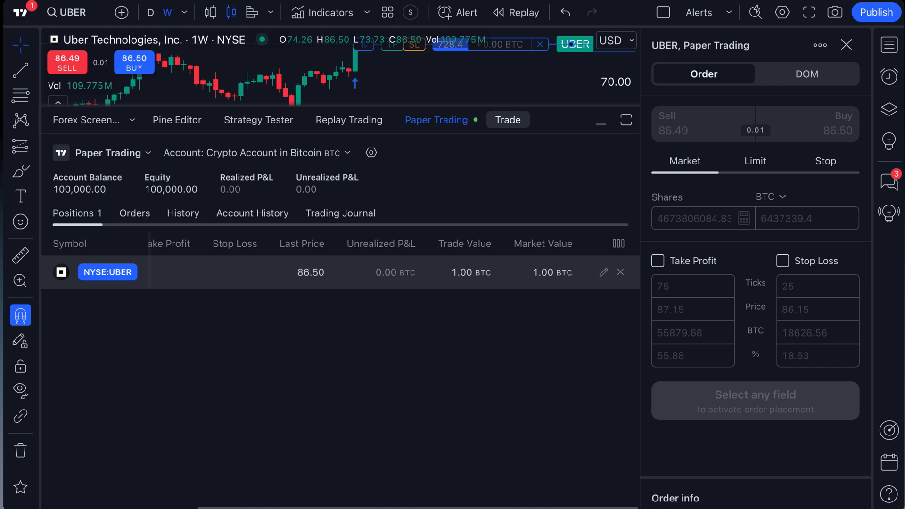
left_click(255, 153)
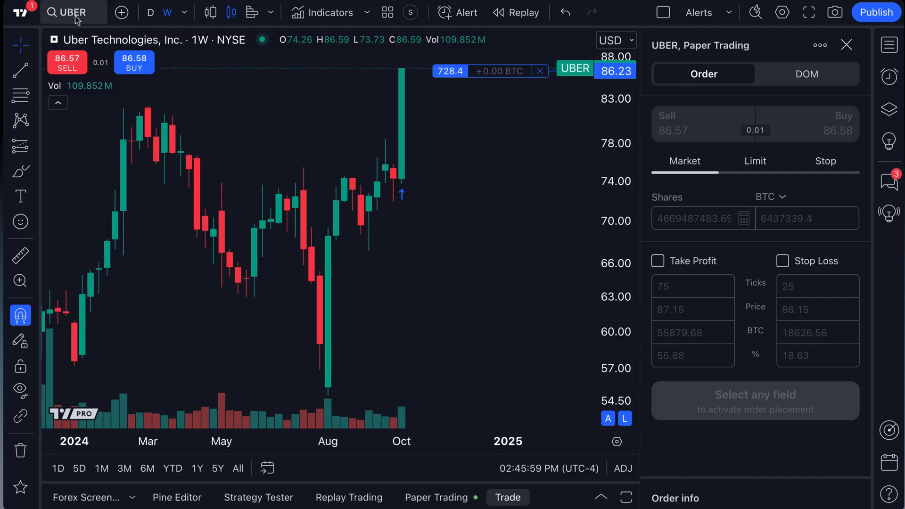
Step: Switch the chart to EURUSD and replace the oversized units amount with 1000
left_click(73, 12)
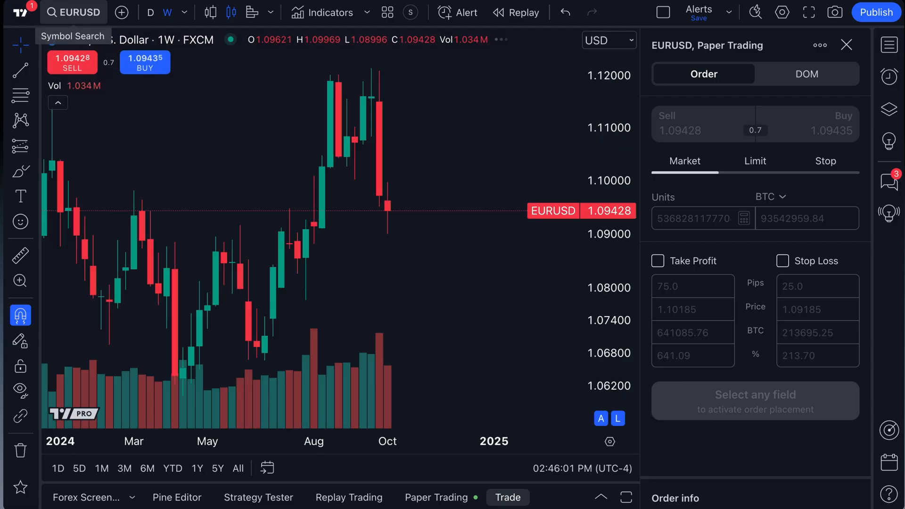
mouse_move(263, 161)
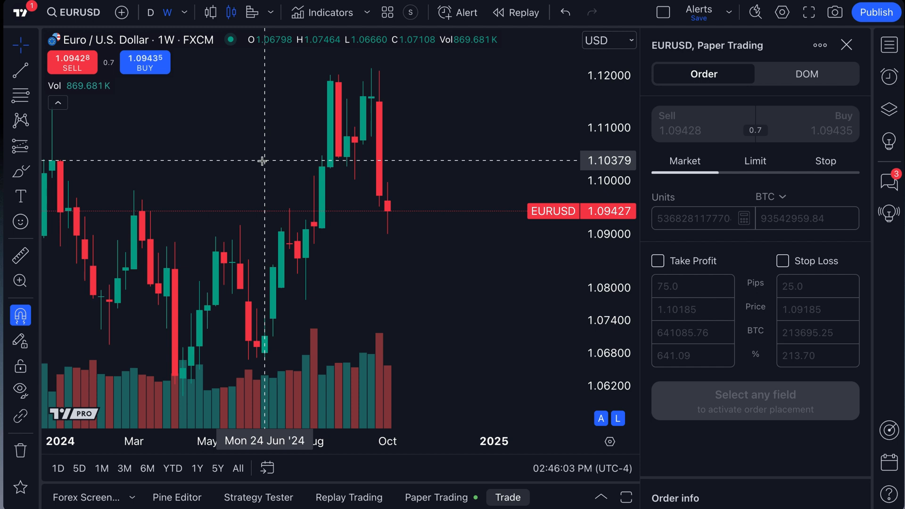
left_click(144, 62)
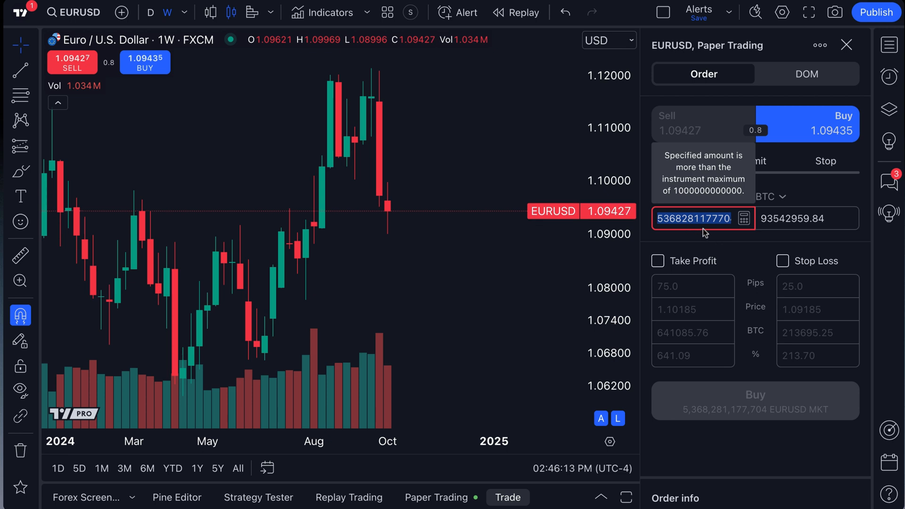
type("1000")
left_click(807, 219)
type("0.02")
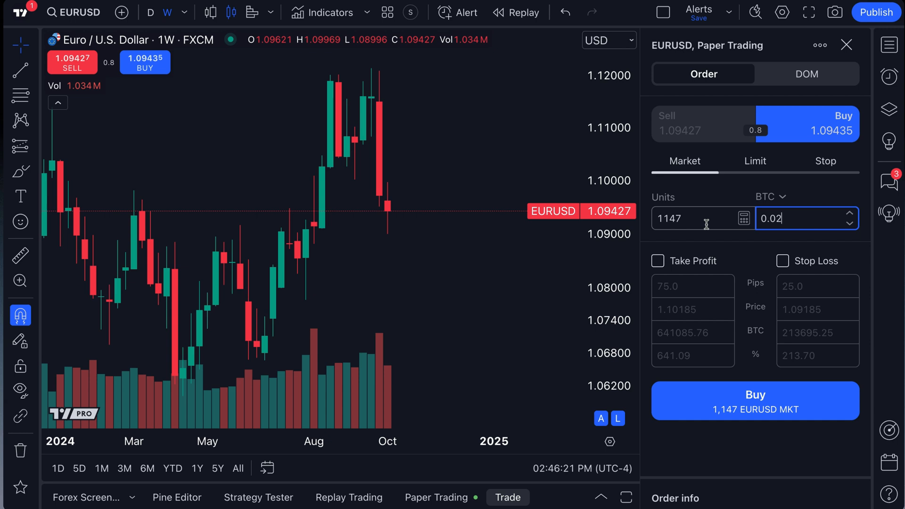
Step: Size the EURUSD market buy at 1 BTC, about 57,388 units, and submit it
left_click(699, 219)
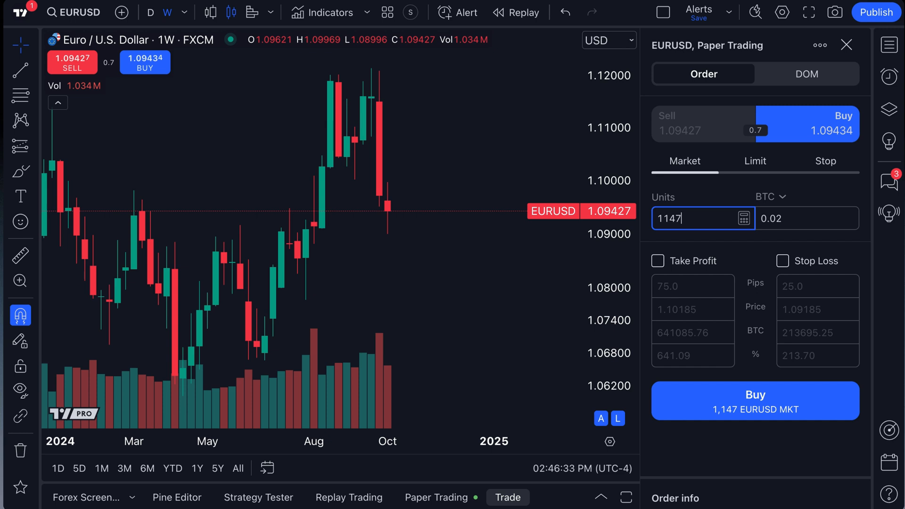
left_click(806, 218)
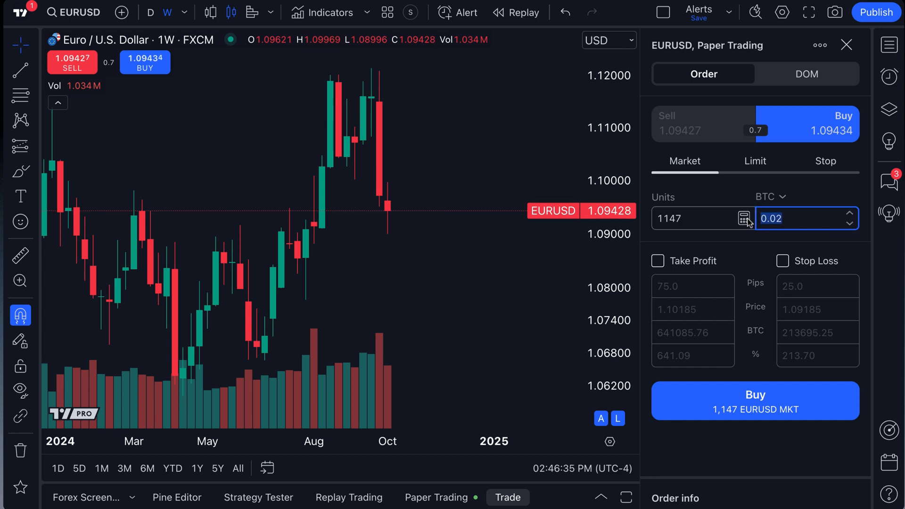
type("1")
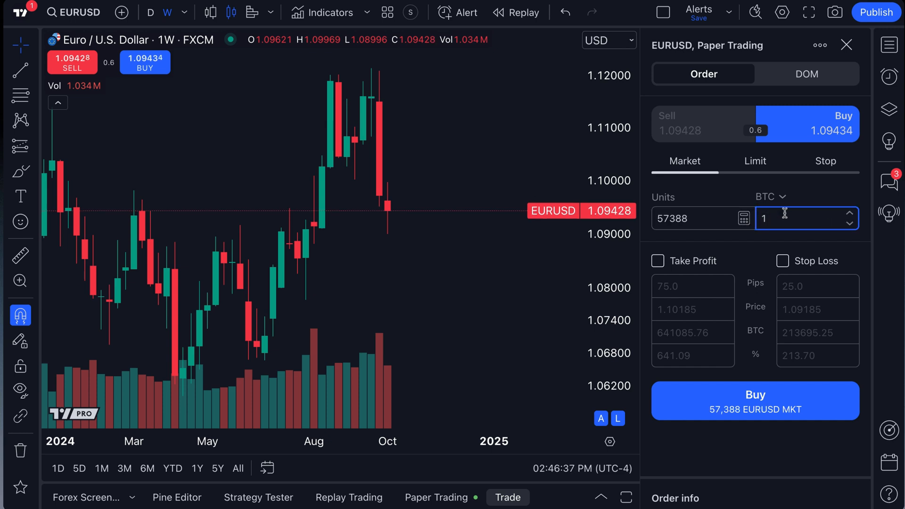
left_click(692, 218)
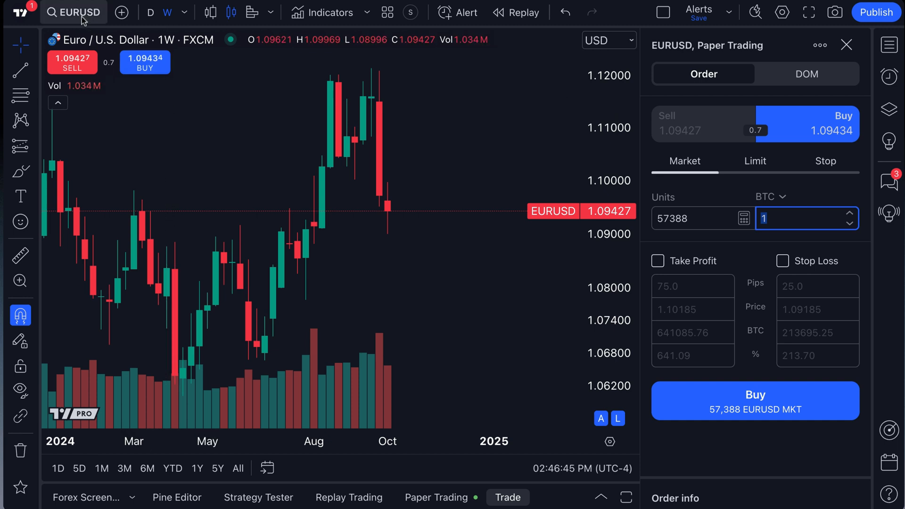
left_click(754, 401)
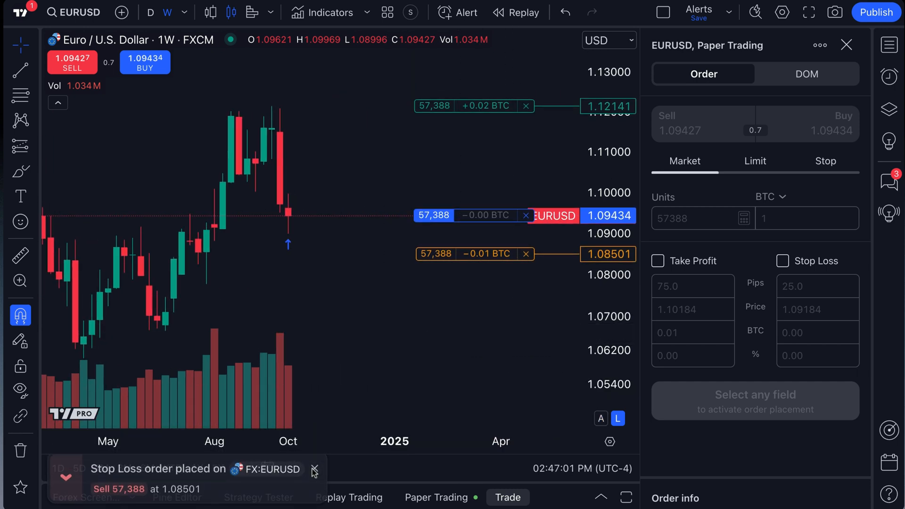
mouse_move(365, 319)
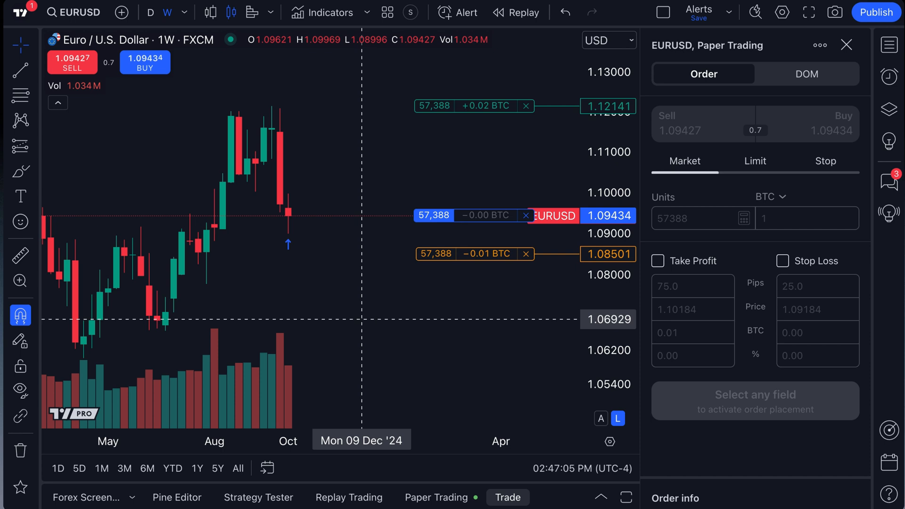
mouse_move(477, 265)
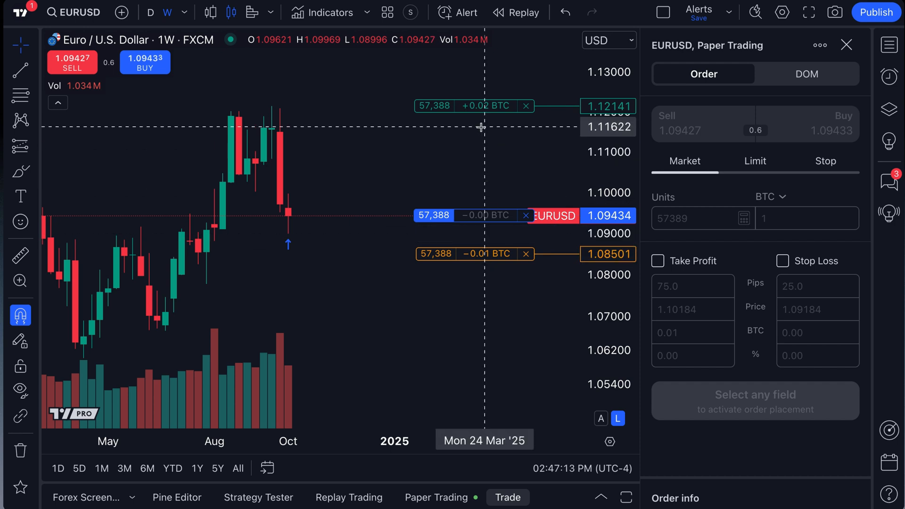
Step: Raise the EURUSD take-profit to 1.12199 and confirm, keeping stop-loss at 1.08501
left_click_drag(480, 106, 480, 98)
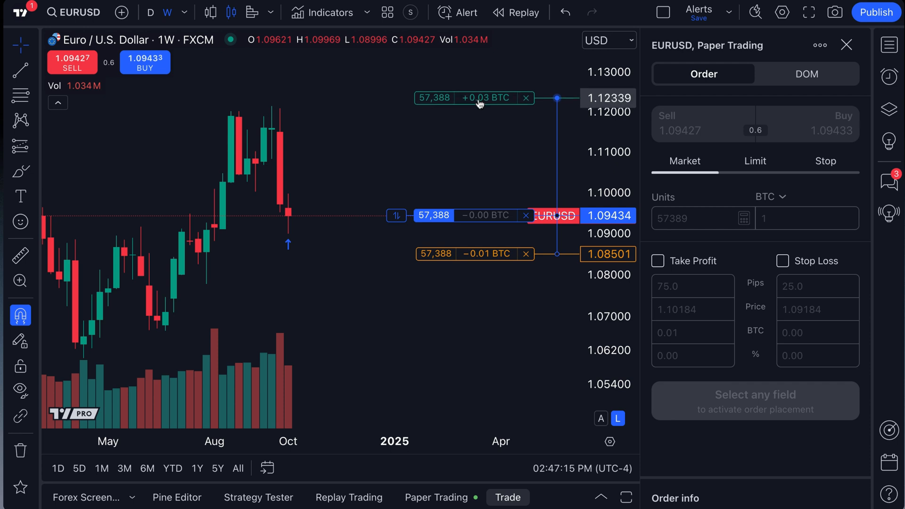
left_click(474, 97)
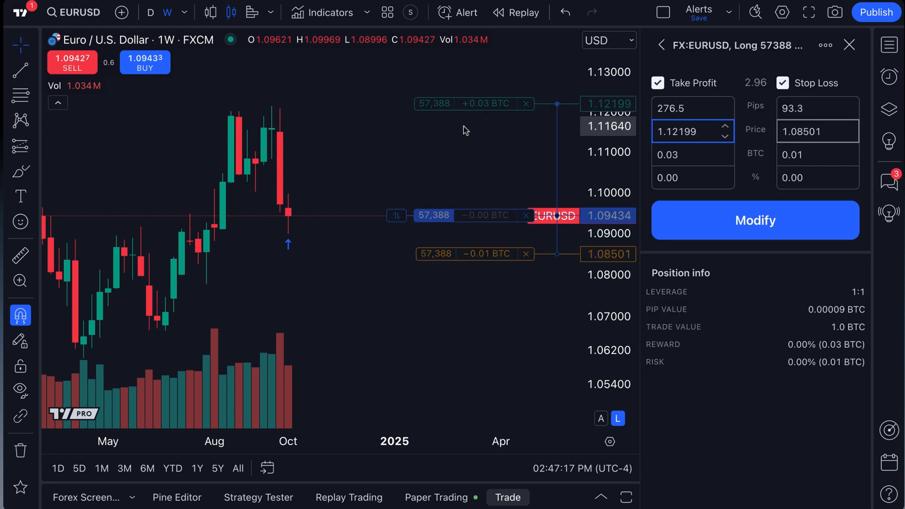
left_click(754, 220)
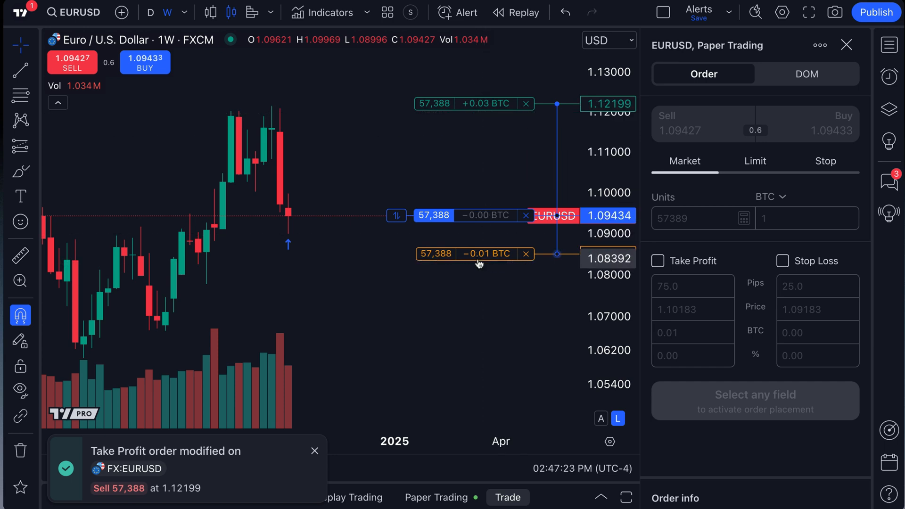
mouse_move(489, 263)
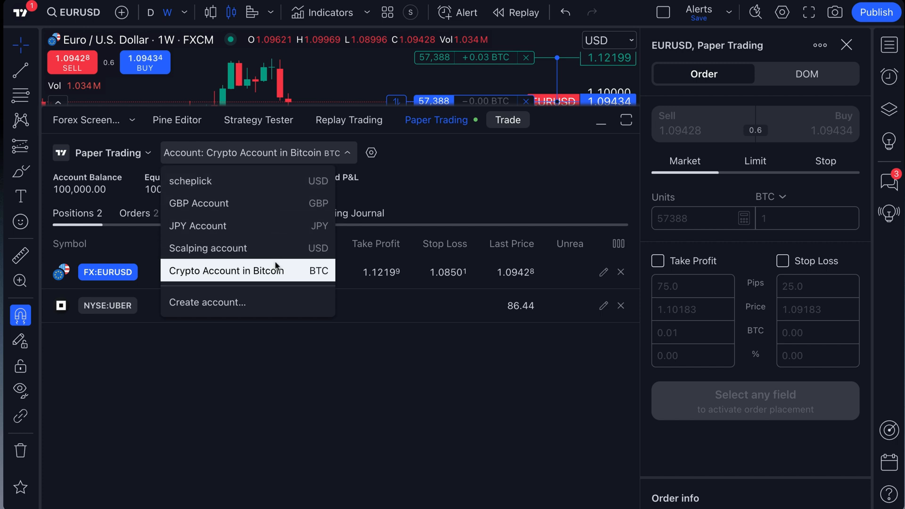
mouse_move(276, 234)
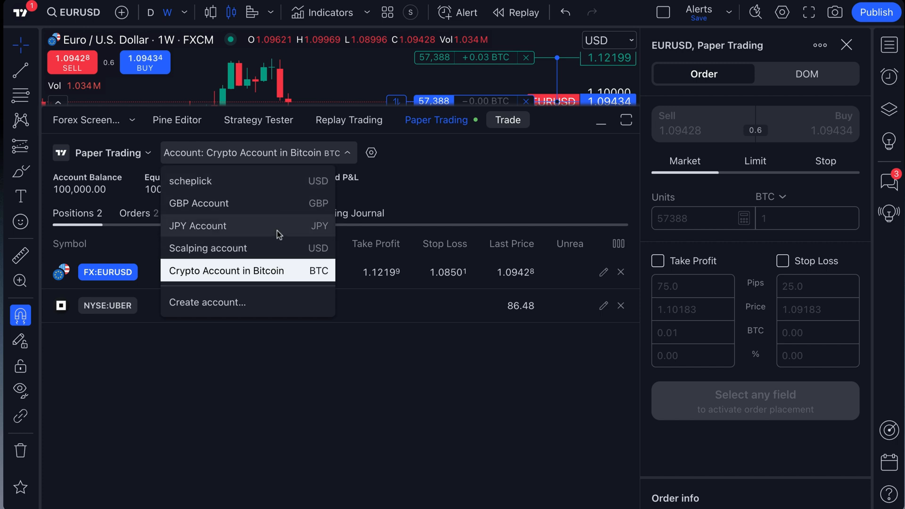
mouse_move(210, 255)
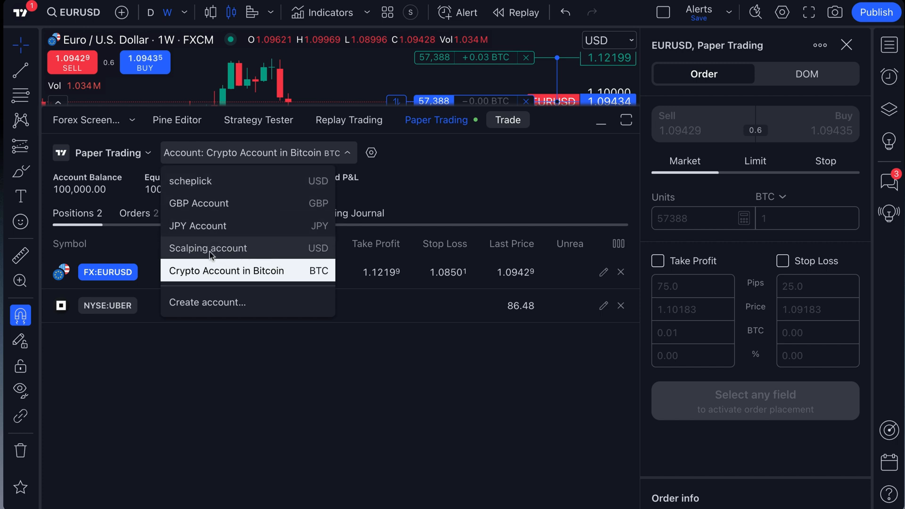
Step: Briefly check the Scalping account, then return to the Crypto Account in Bitcoin
left_click(209, 247)
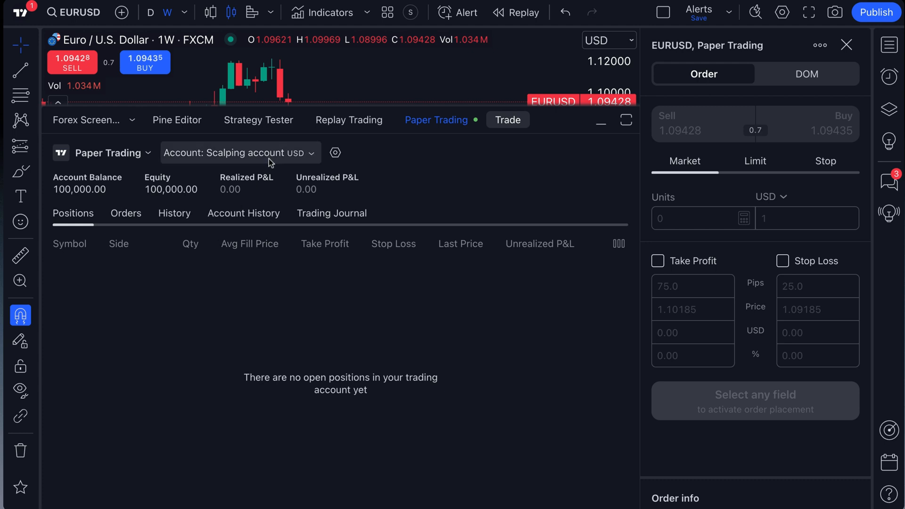
left_click(239, 152)
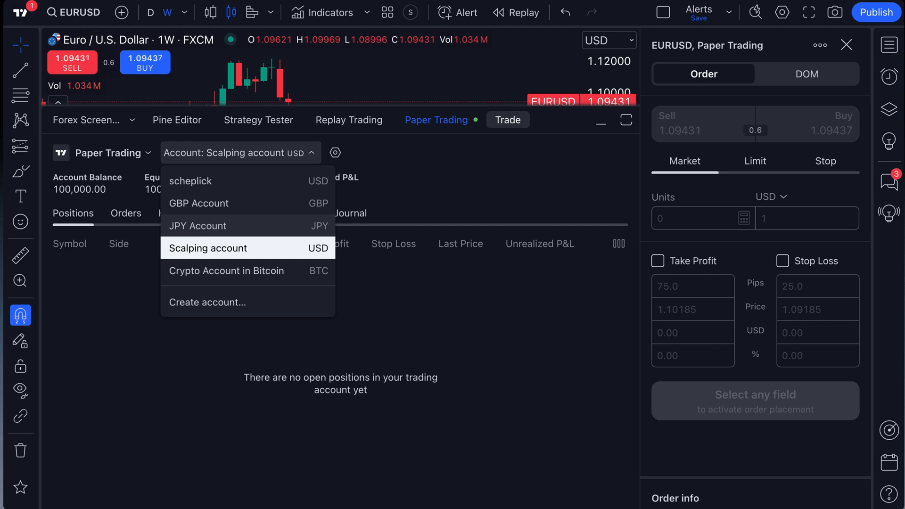
left_click(226, 270)
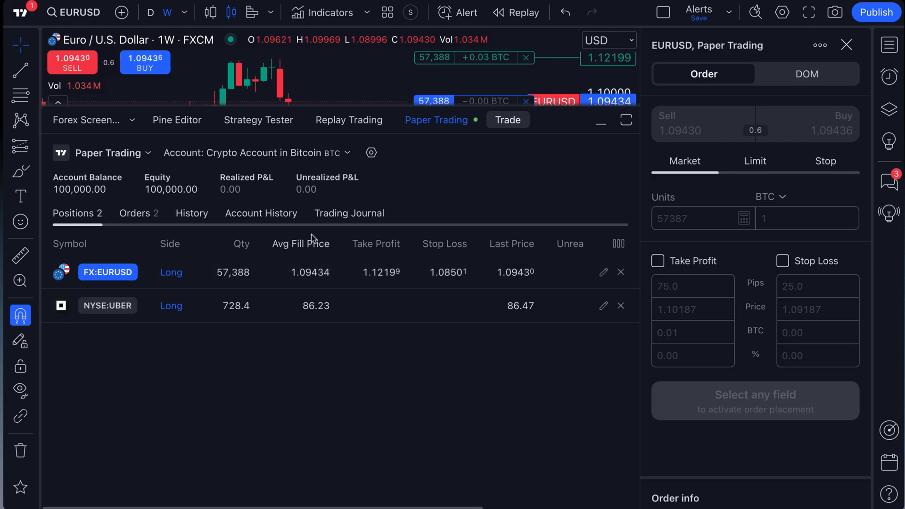
mouse_move(478, 168)
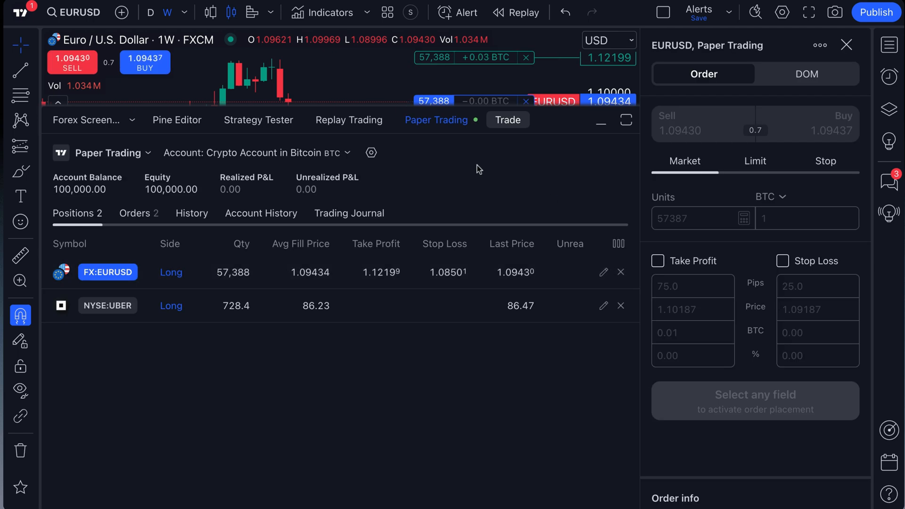
left_click(257, 152)
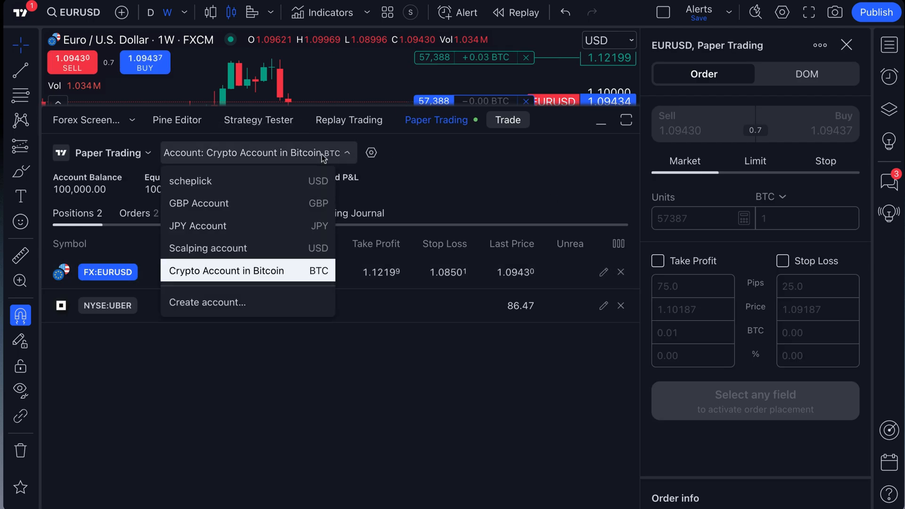
left_click(226, 270)
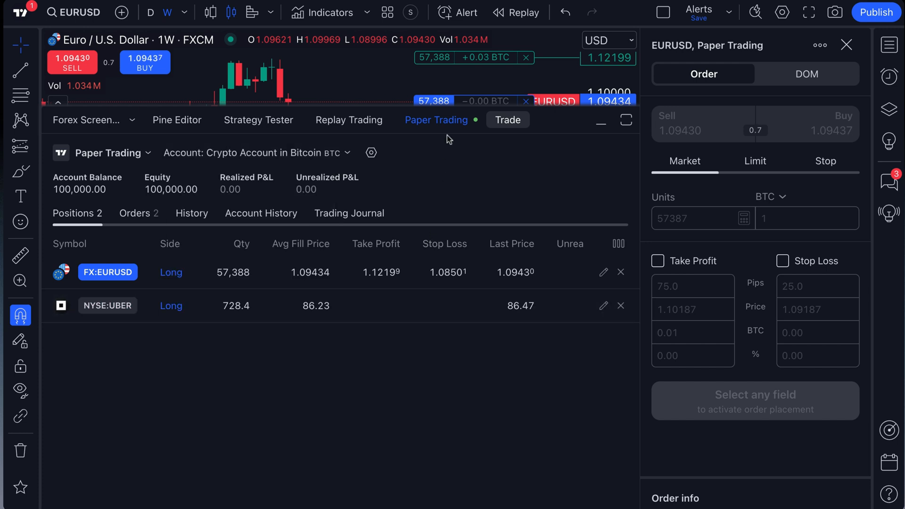
Step: Prepare a 57,387-unit EURUSD limit buy at 1.09438 with take-profit and stop-loss enabled
left_click(600, 119)
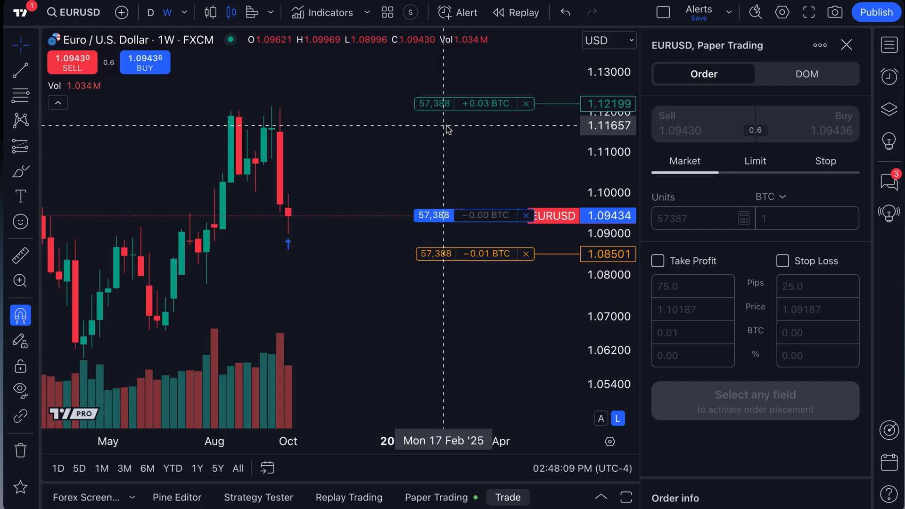
left_click_drag(474, 254, 494, 258)
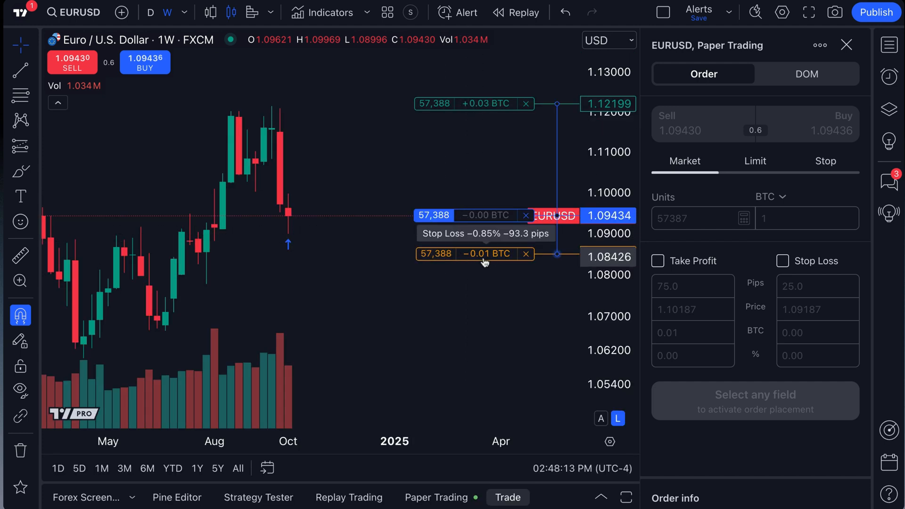
left_click_drag(485, 262, 520, 253)
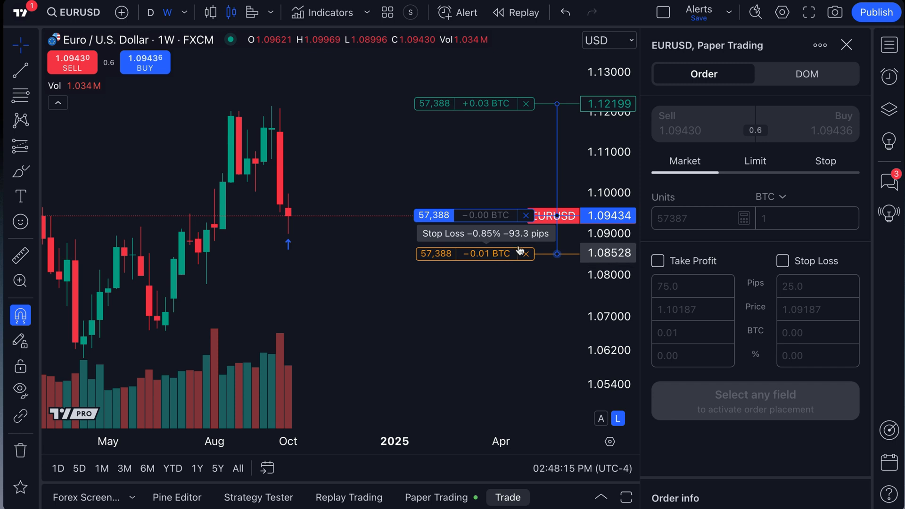
left_click(754, 160)
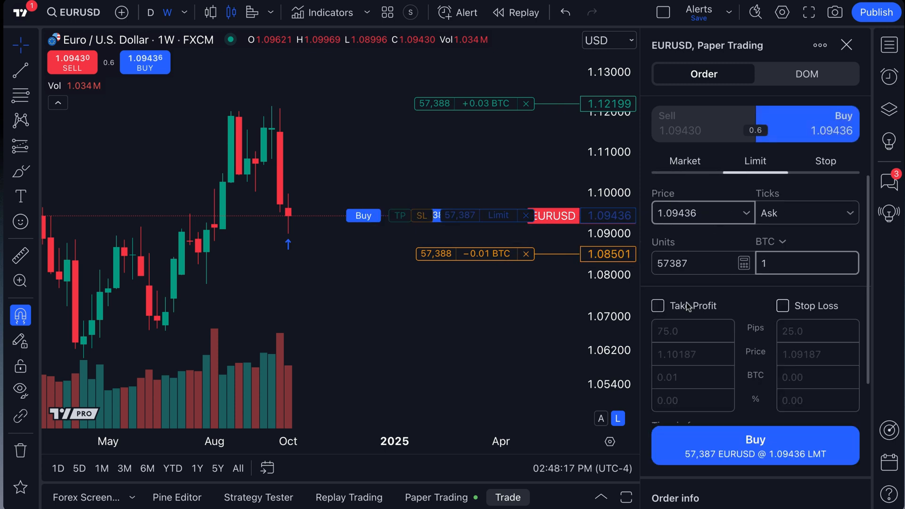
left_click(783, 306)
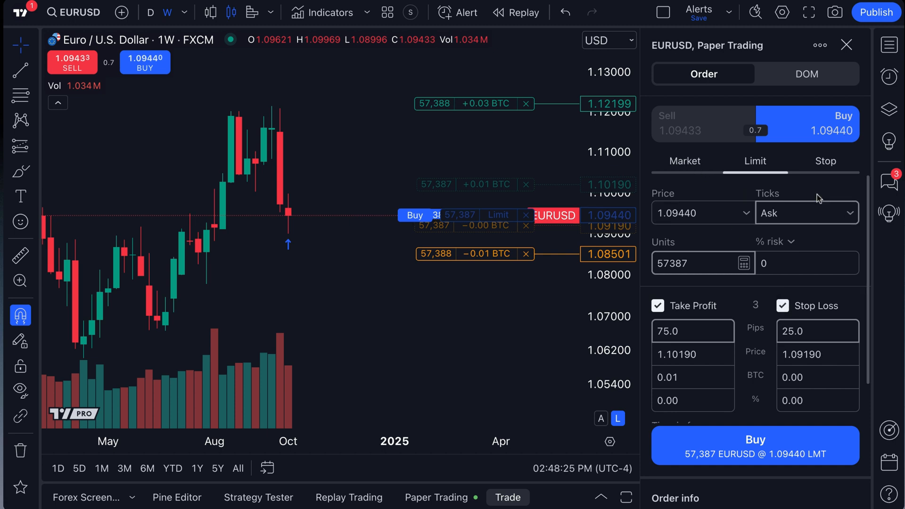
left_click(774, 241)
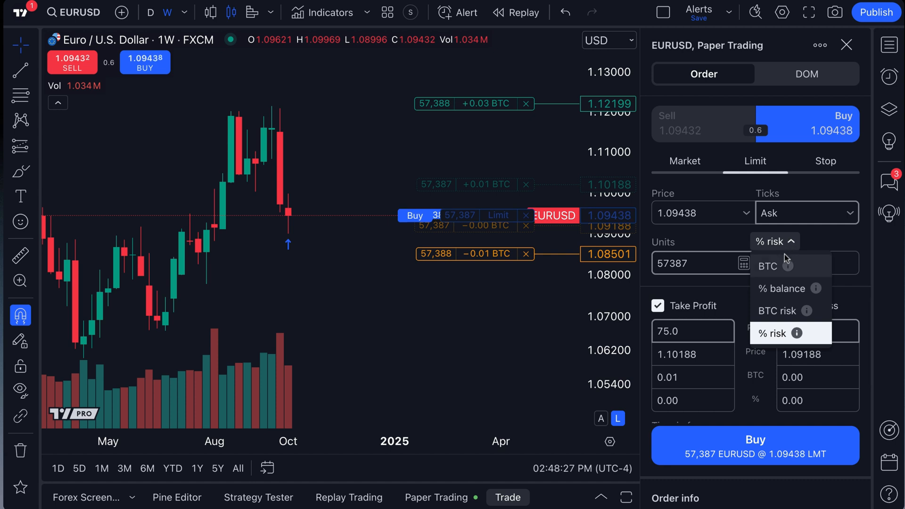